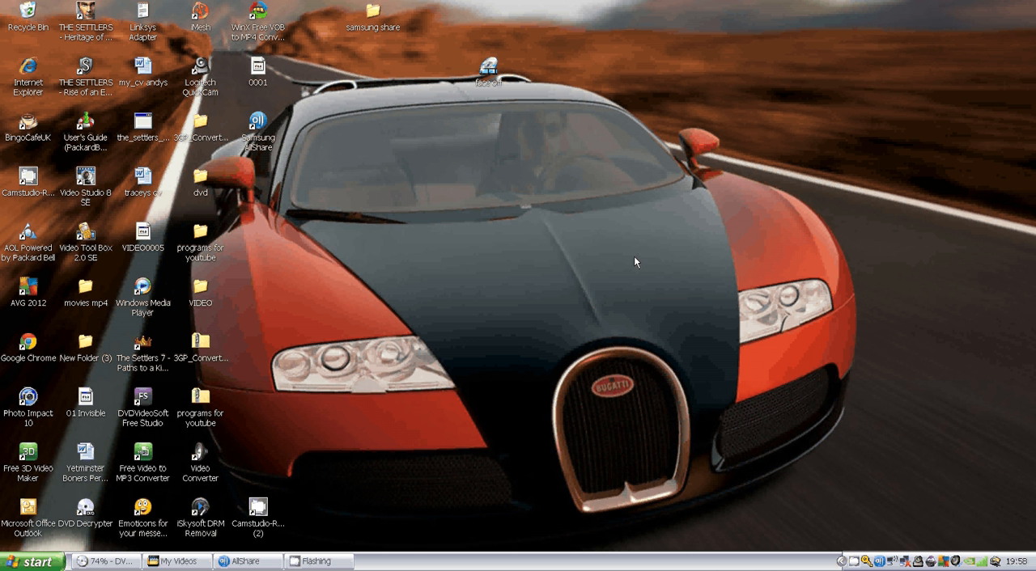
{"action": "mouse_move", "coordinate": [387, 235]}
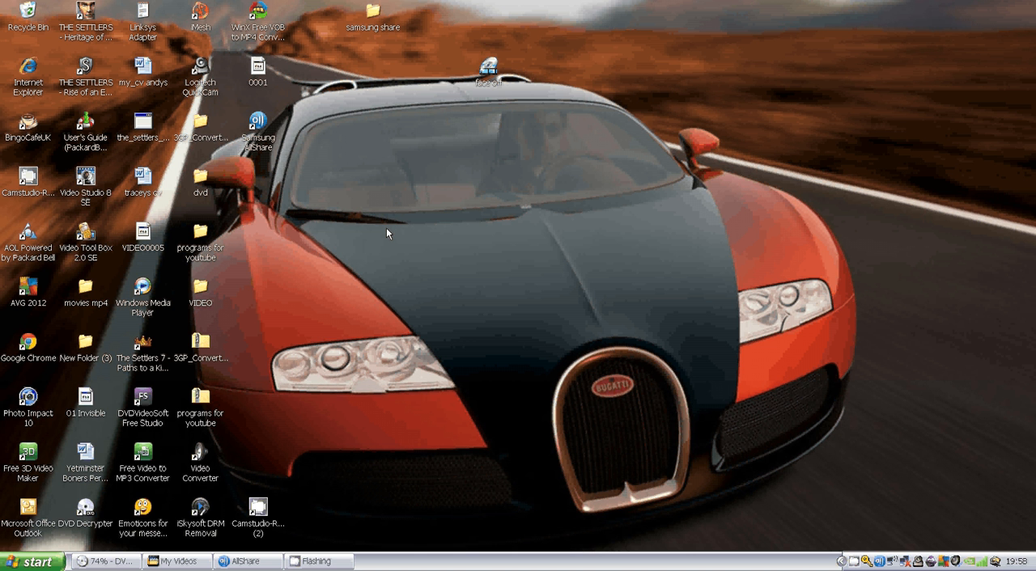
{"action": "mouse_move", "coordinate": [512, 295]}
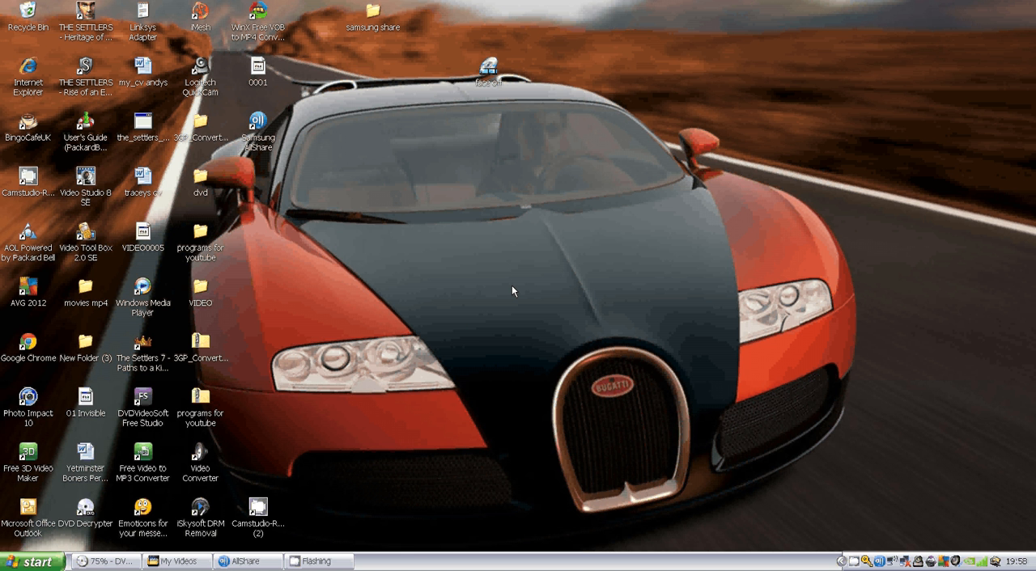
{"action": "mouse_move", "coordinate": [306, 278]}
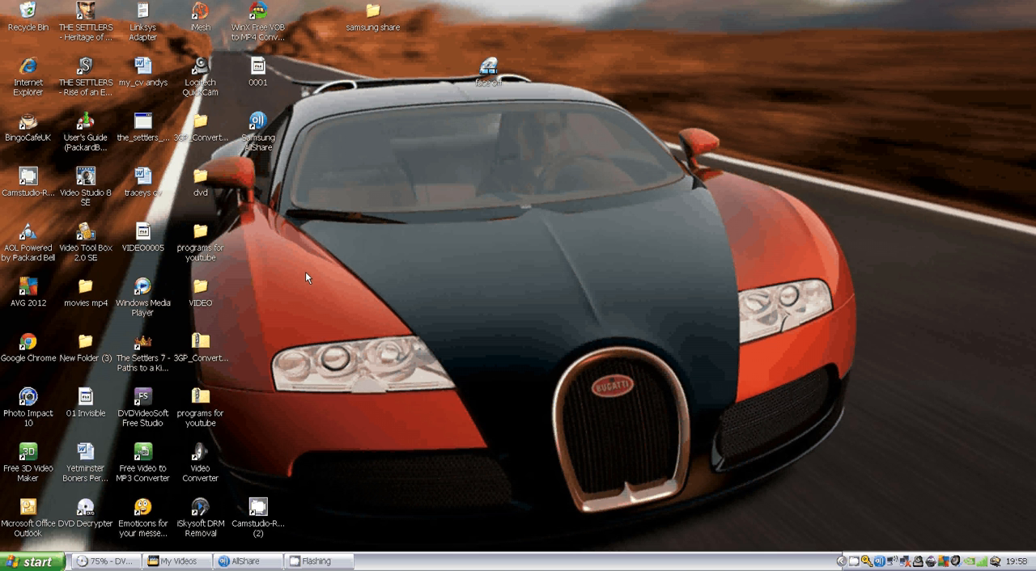
{"action": "mouse_move", "coordinate": [463, 243]}
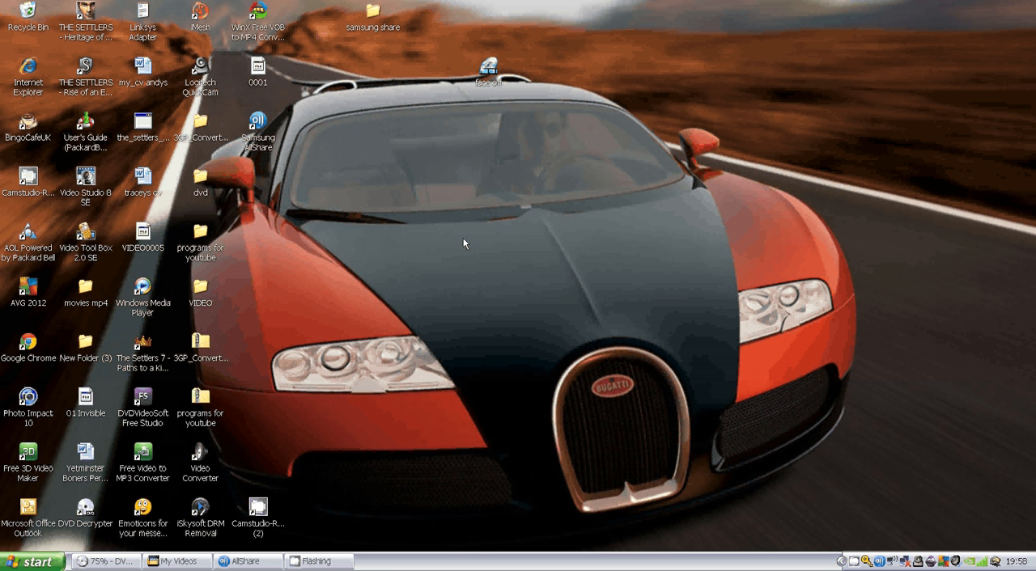
{"action": "mouse_move", "coordinate": [514, 243]}
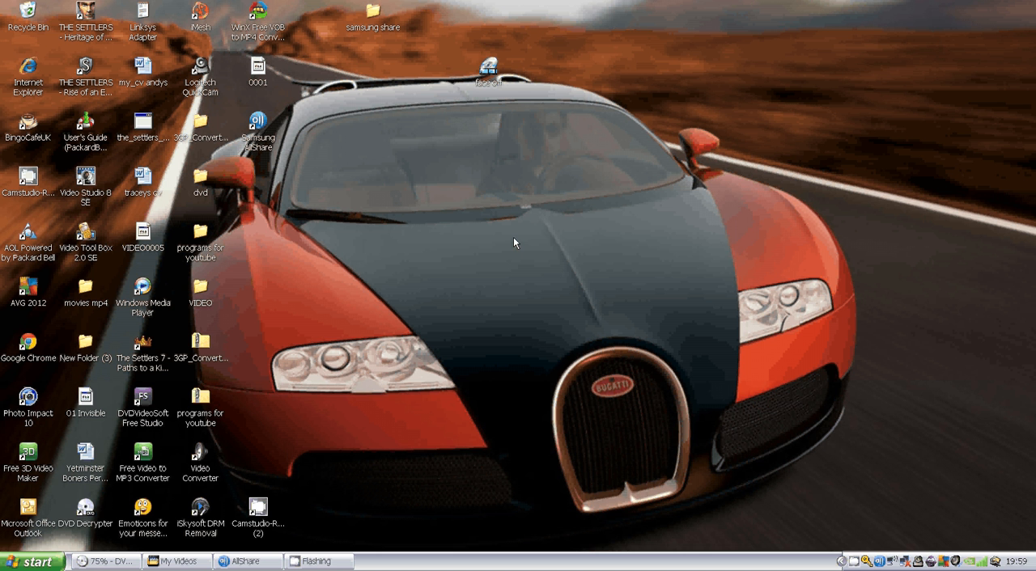
{"action": "mouse_move", "coordinate": [374, 311]}
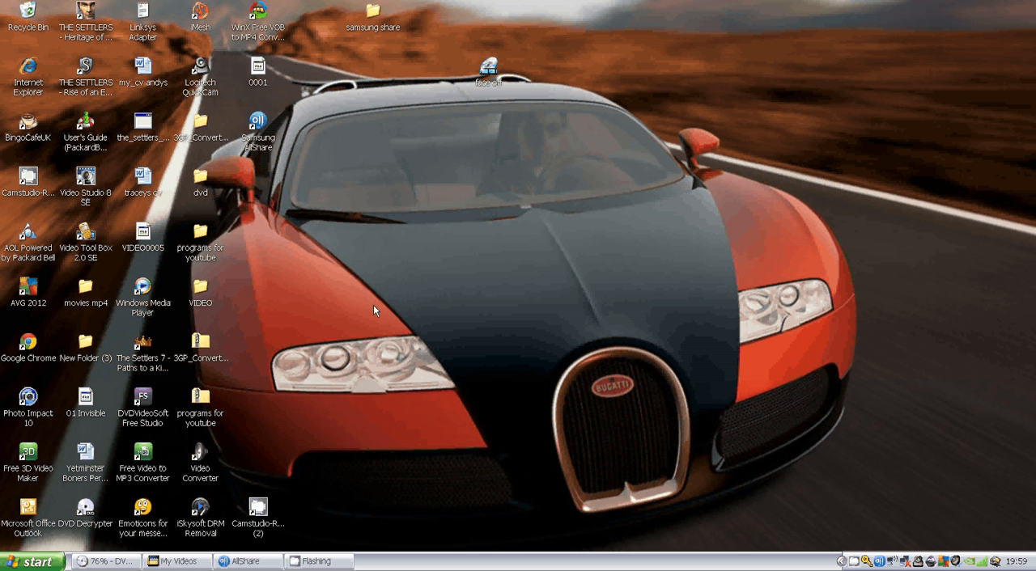
{"action": "mouse_move", "coordinate": [445, 286]}
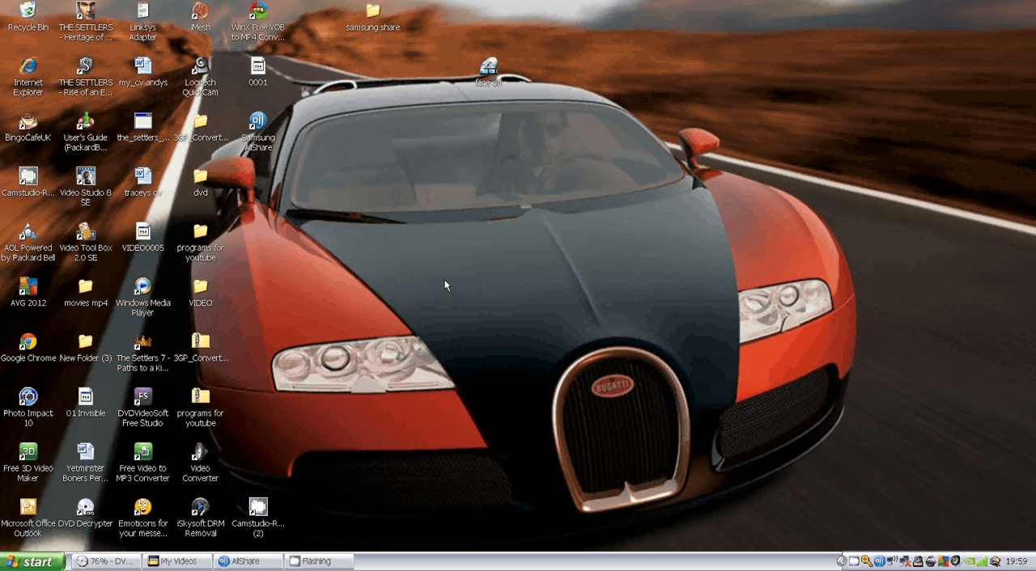
{"action": "mouse_move", "coordinate": [510, 259]}
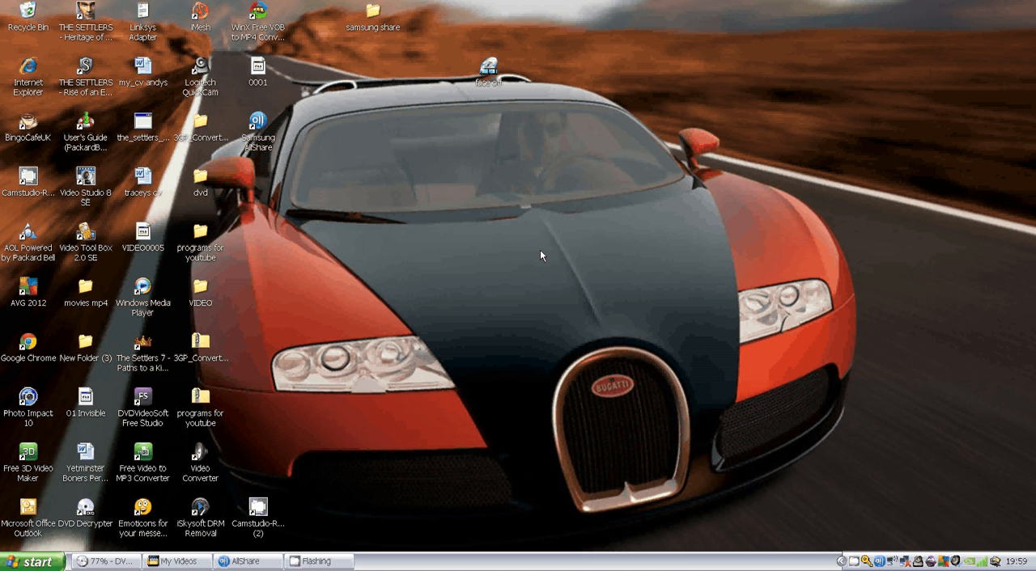
{"action": "mouse_move", "coordinate": [612, 257]}
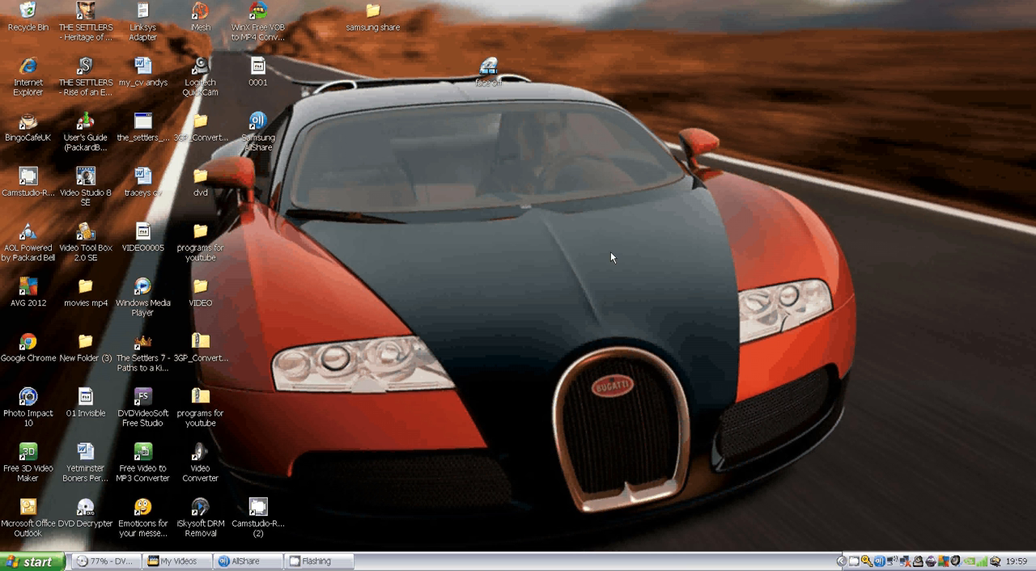
{"action": "mouse_move", "coordinate": [503, 292]}
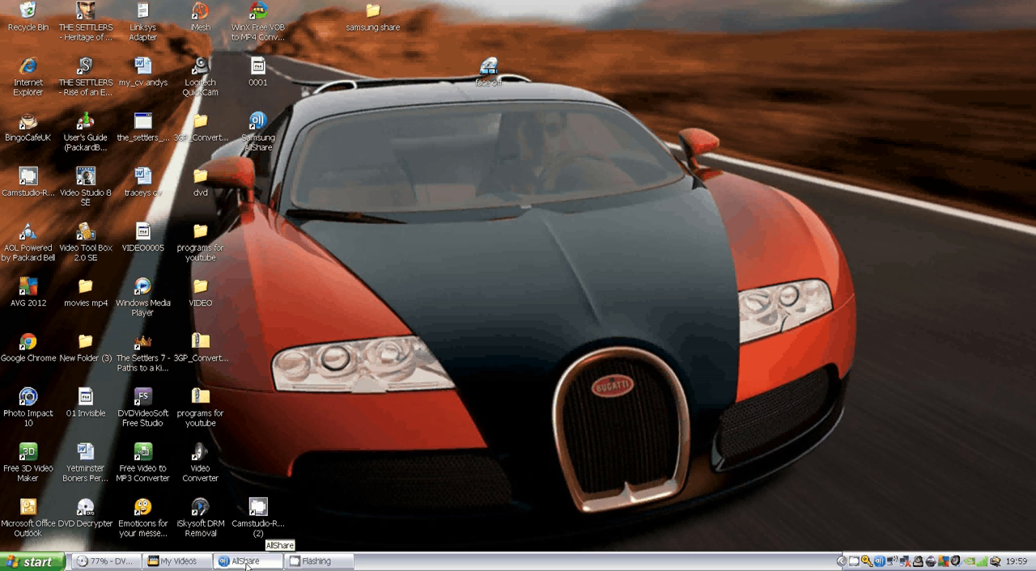
Step: Restore Samsung AllShare from the taskbar, showing the six videos in My Videos
{"action": "left_click", "coordinate": [247, 561]}
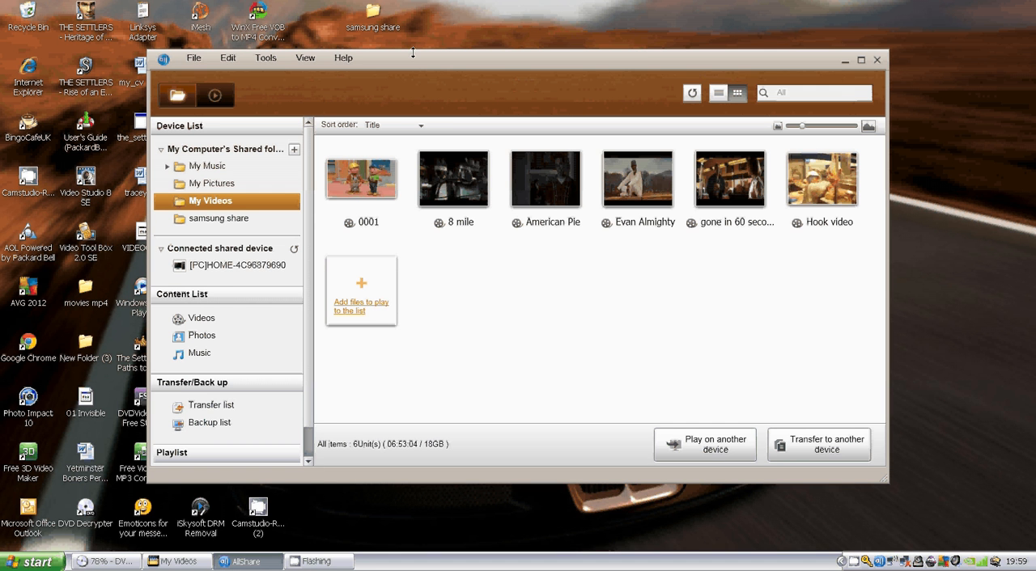
{"action": "mouse_move", "coordinate": [375, 71]}
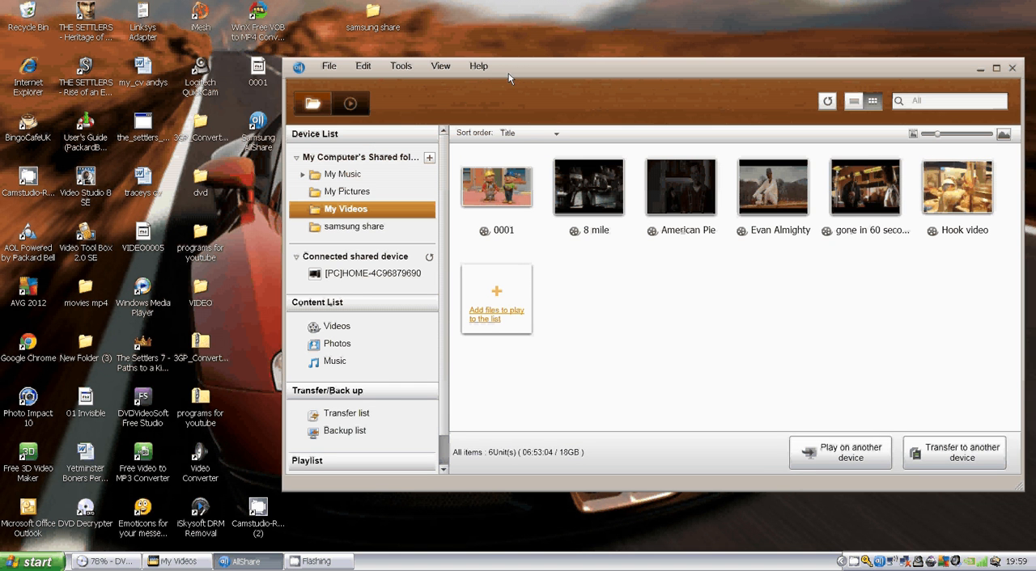
{"action": "mouse_move", "coordinate": [550, 37]}
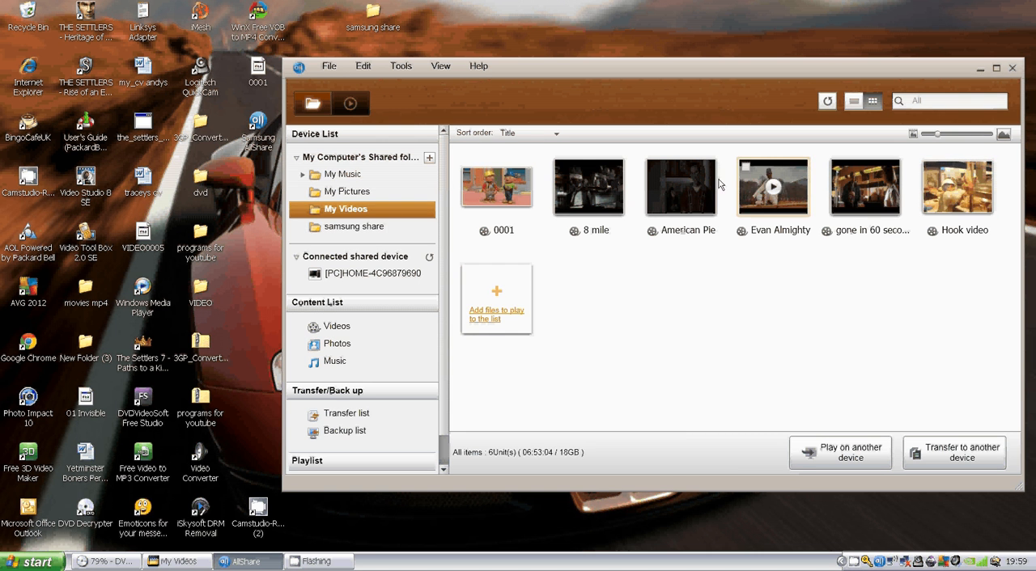
{"action": "mouse_move", "coordinate": [4, 469]}
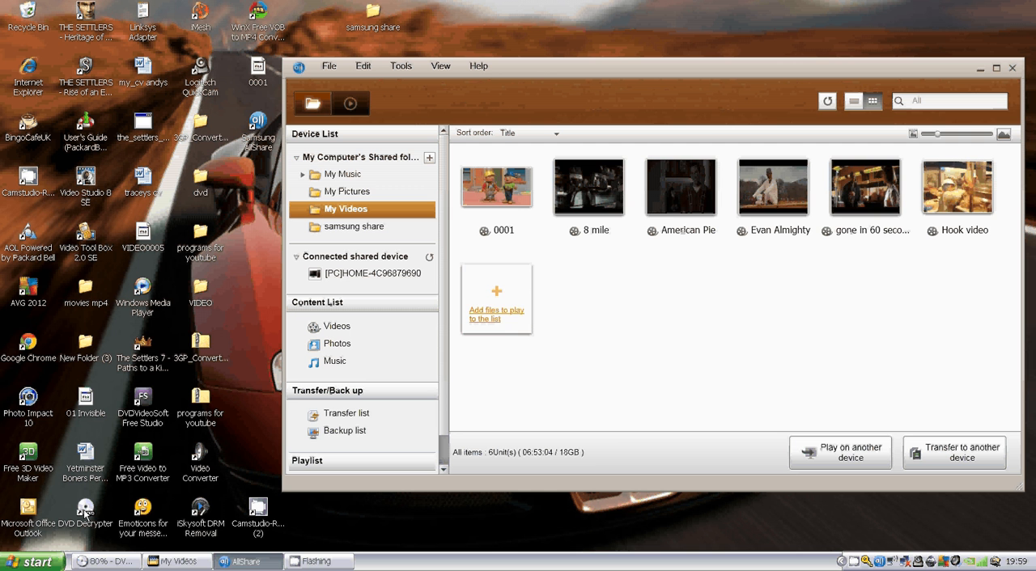
Step: Launch DVD Decrypter from the desktop and move its window to the left
{"action": "double_click", "coordinate": [84, 512]}
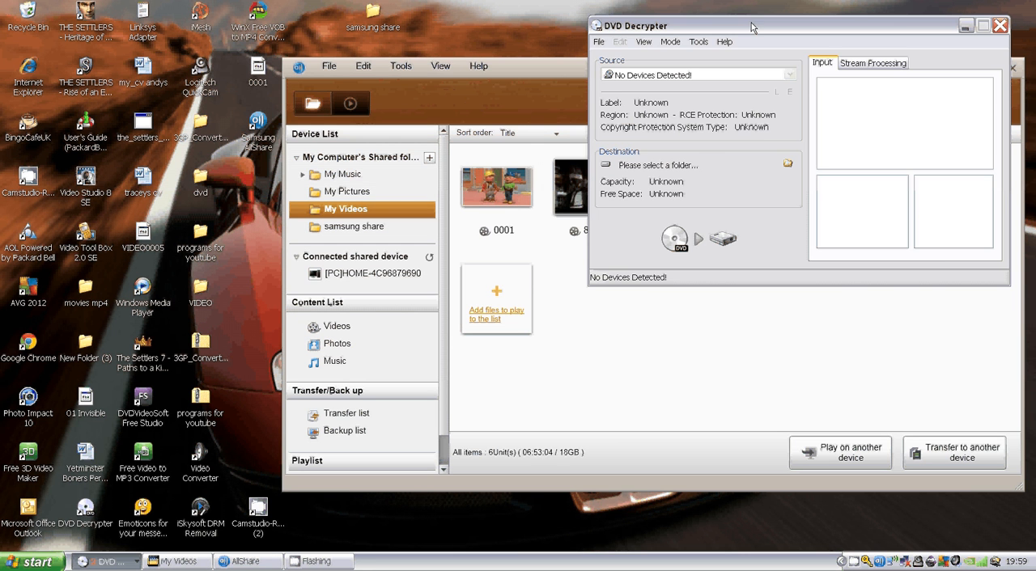
{"action": "left_click_drag", "start_coordinate": [752, 25], "coordinate": [578, 50]}
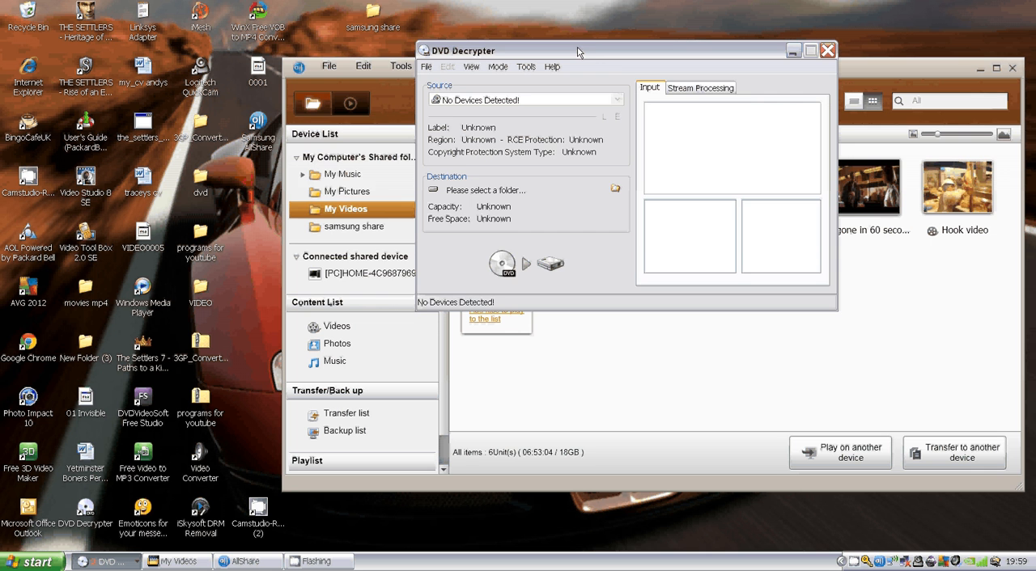
{"action": "left_click_drag", "start_coordinate": [578, 50], "coordinate": [440, 43]}
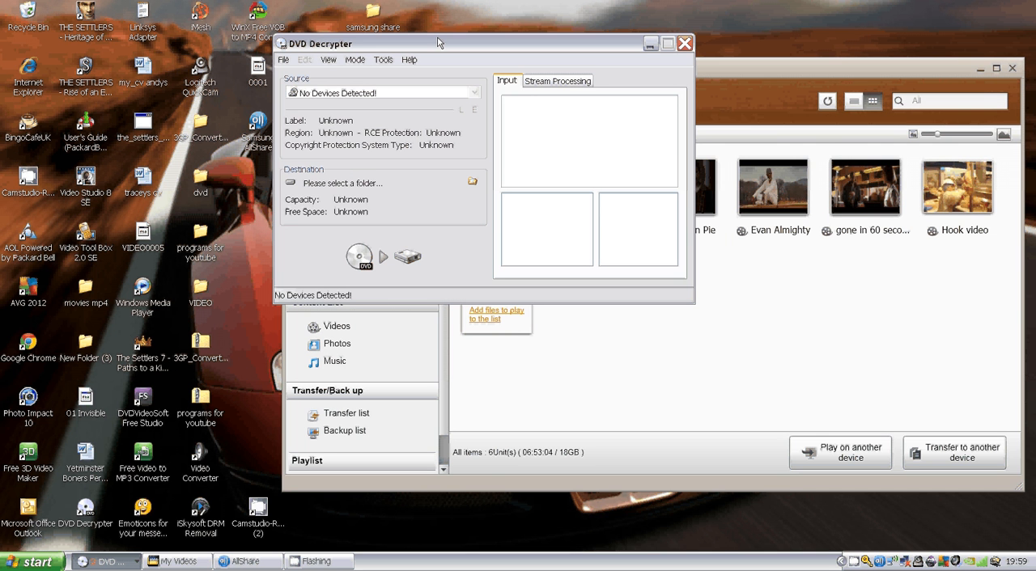
{"action": "mouse_move", "coordinate": [444, 41]}
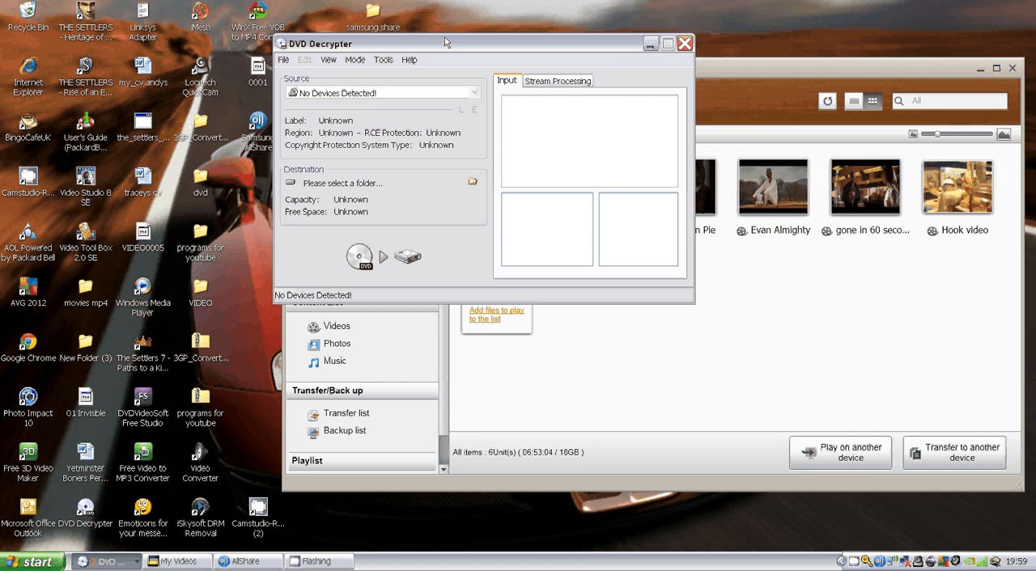
{"action": "mouse_move", "coordinate": [504, 143]}
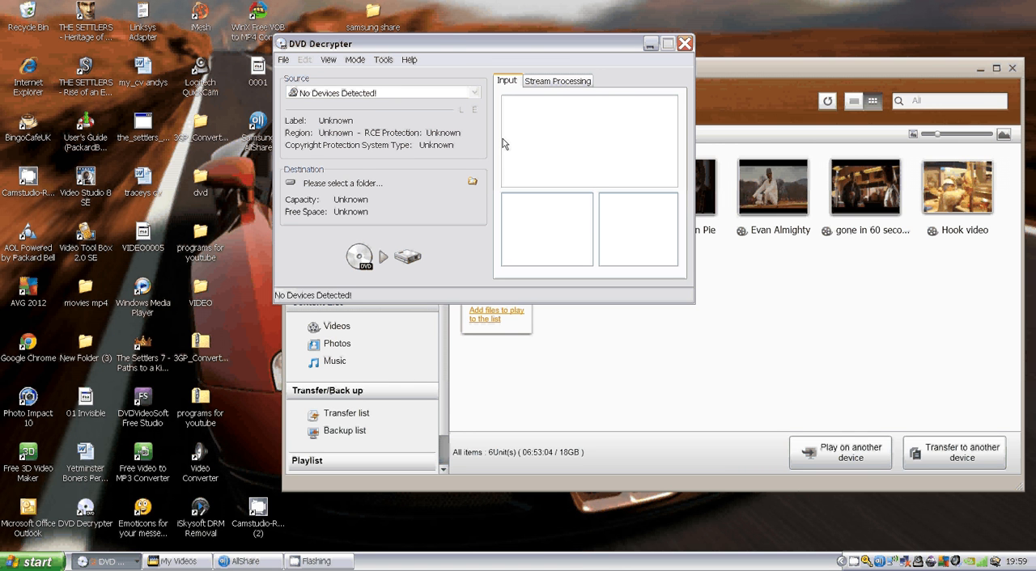
{"action": "mouse_move", "coordinate": [342, 147]}
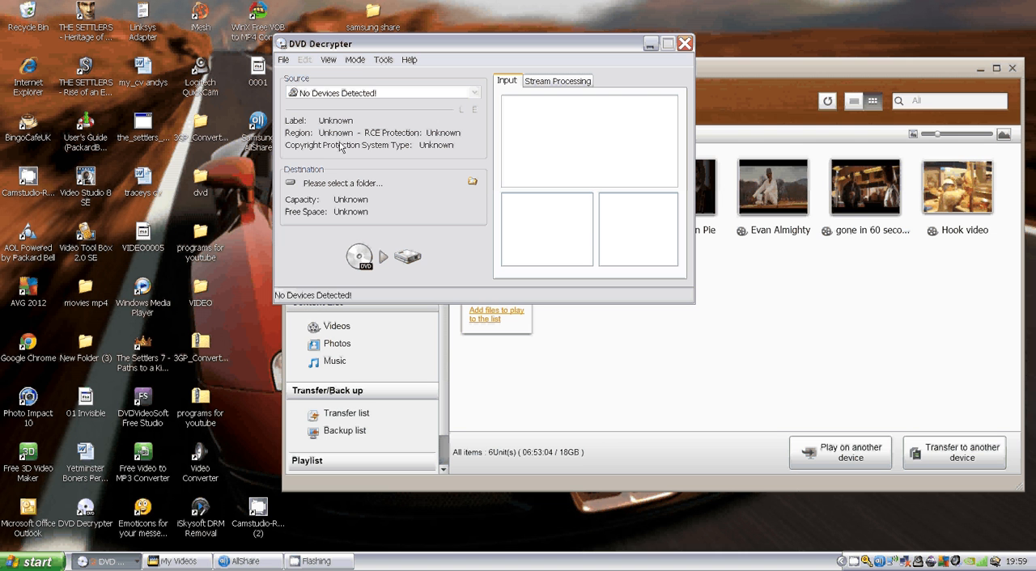
{"action": "mouse_move", "coordinate": [314, 83]}
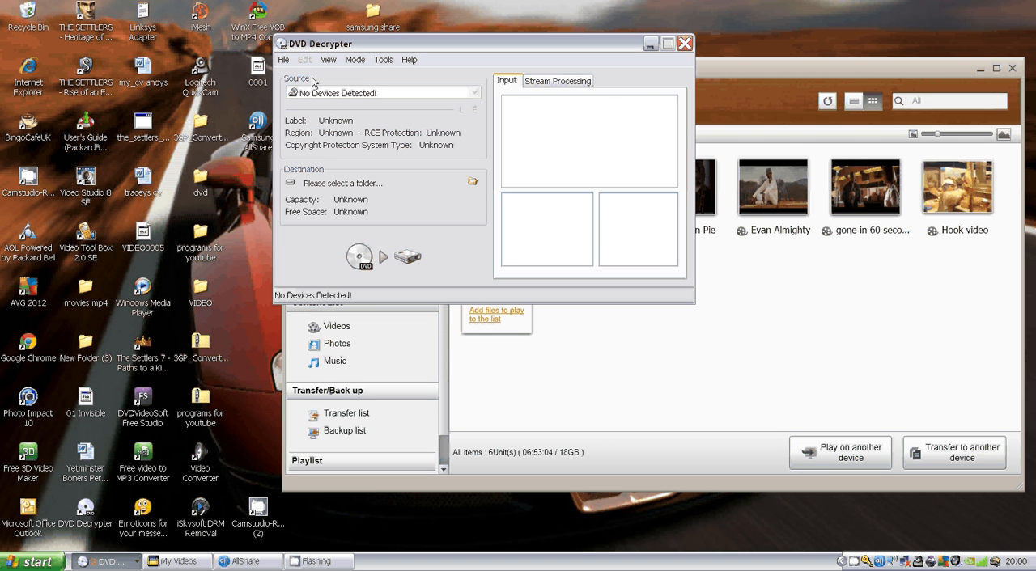
Step: Check the Mode menu, then open the Tools > Settings dialog
{"action": "left_click", "coordinate": [355, 59]}
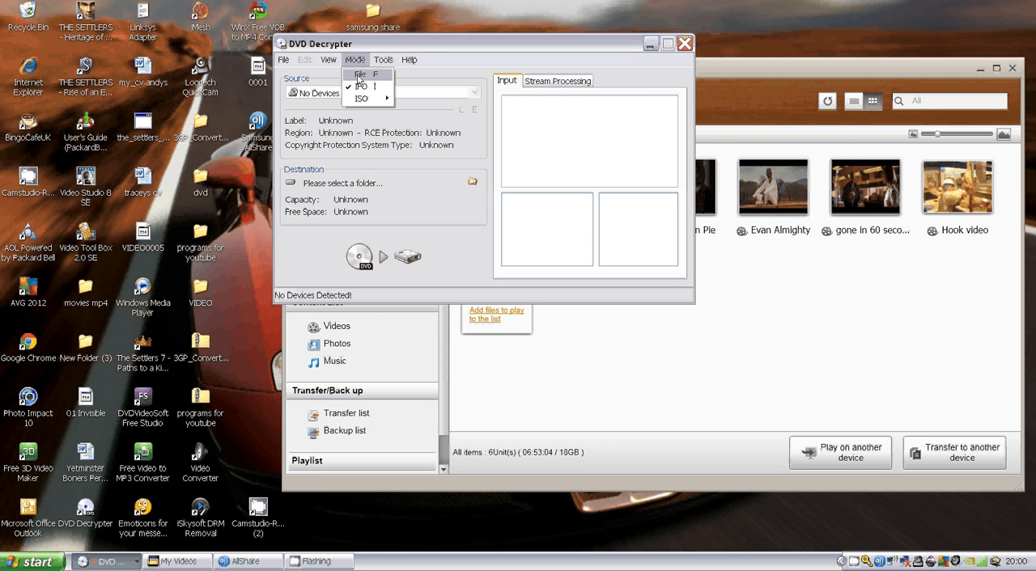
{"action": "mouse_move", "coordinate": [362, 86]}
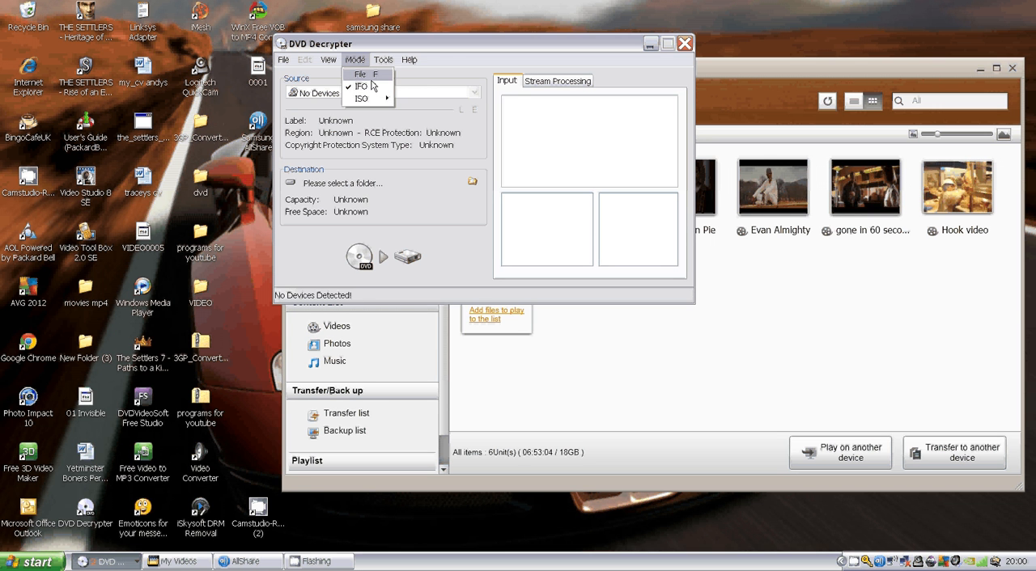
{"action": "left_click", "coordinate": [383, 60]}
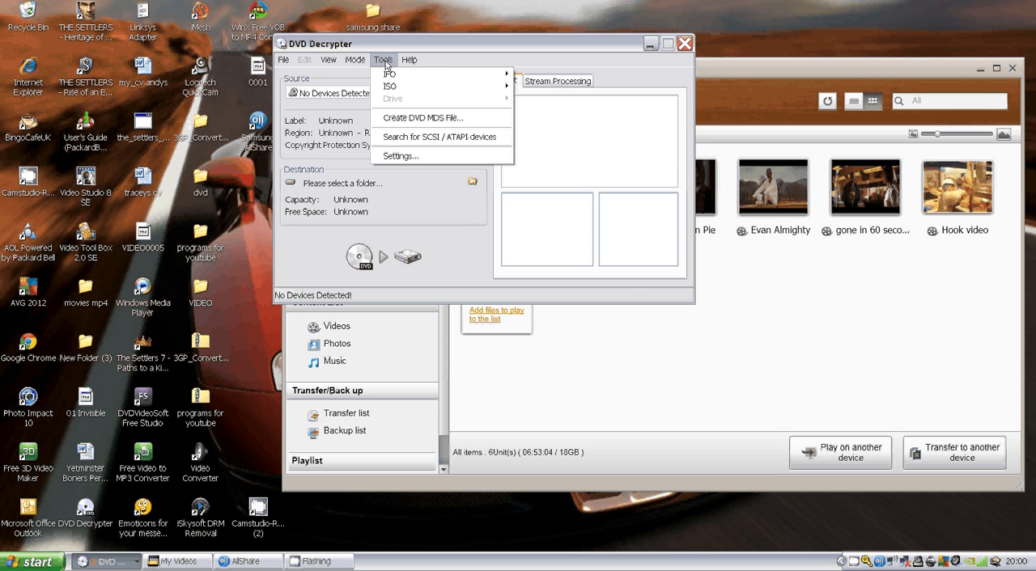
{"action": "left_click", "coordinate": [400, 156]}
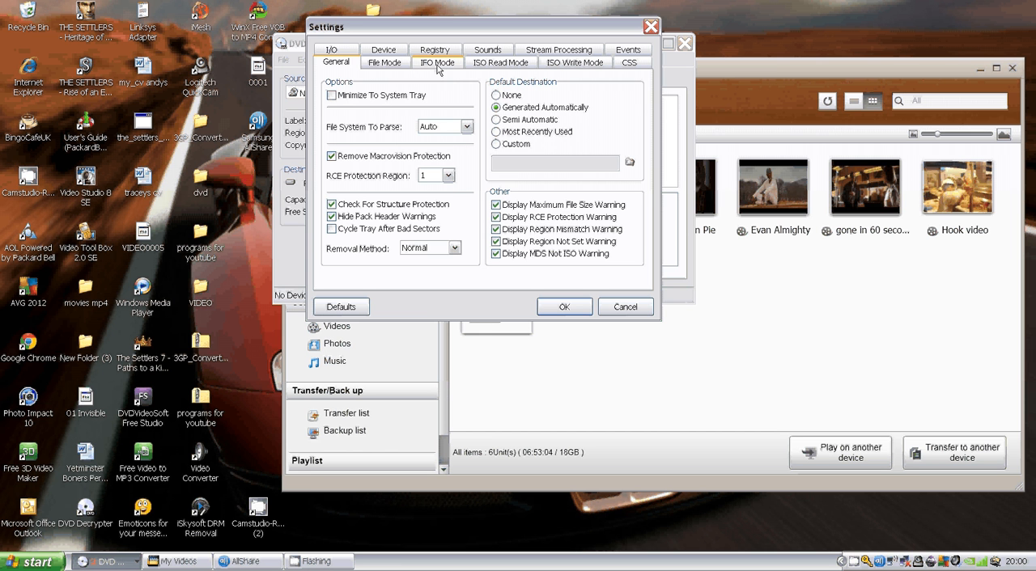
Step: Review the IFO Mode settings, confirming File Splitting is None
{"action": "left_click", "coordinate": [438, 62]}
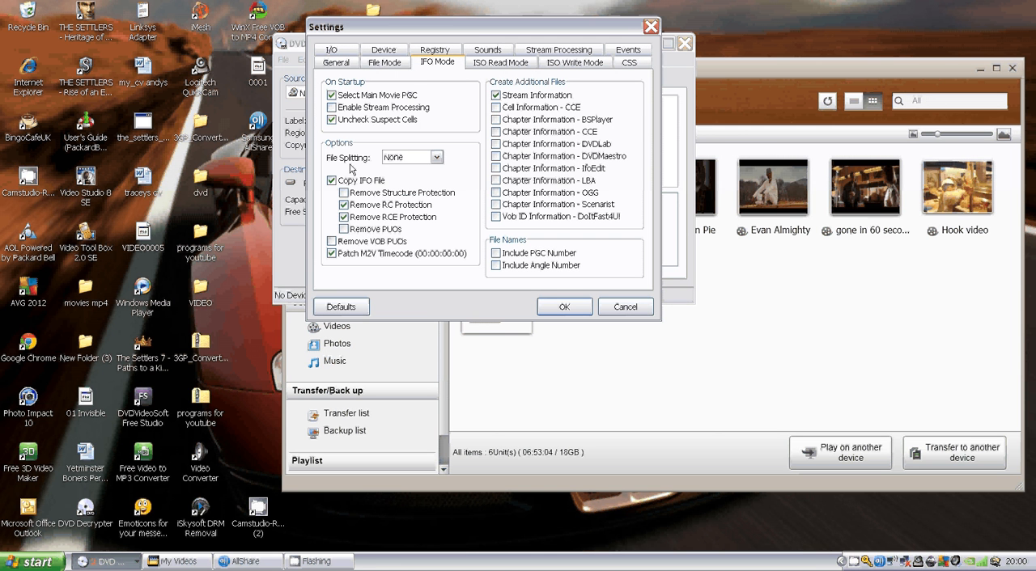
{"action": "left_click", "coordinate": [436, 157]}
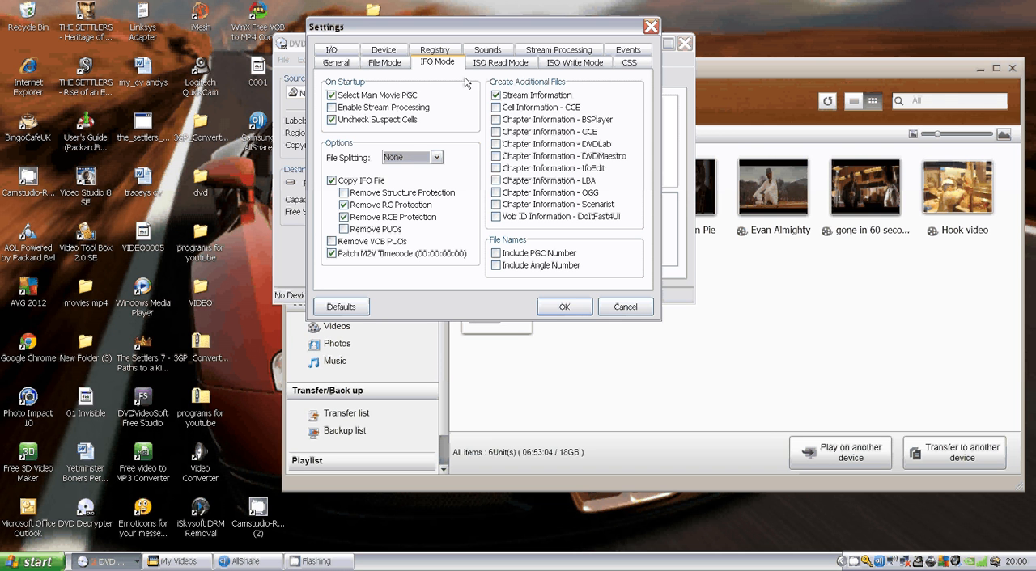
{"action": "mouse_move", "coordinate": [354, 170]}
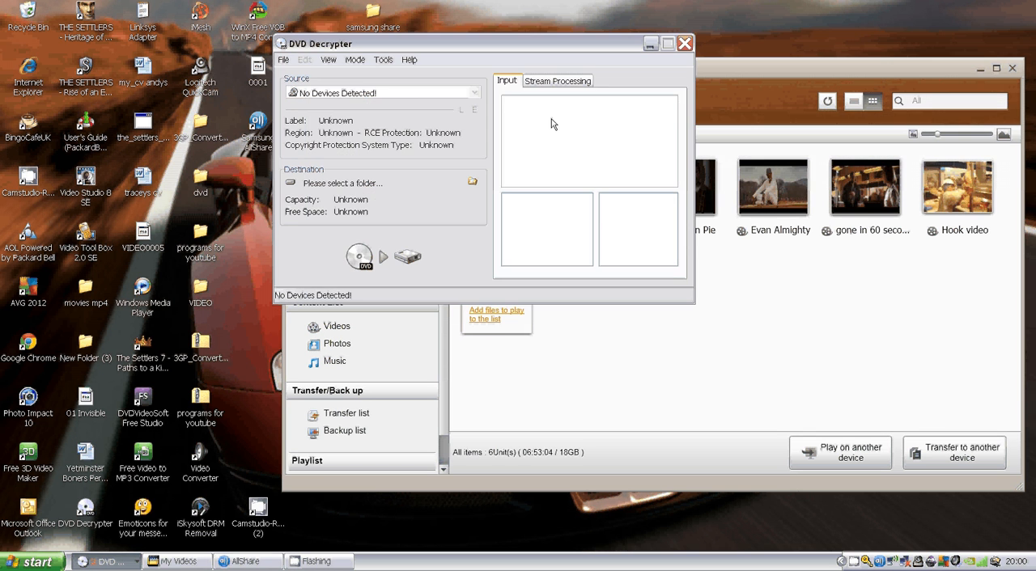
{"action": "mouse_move", "coordinate": [542, 94]}
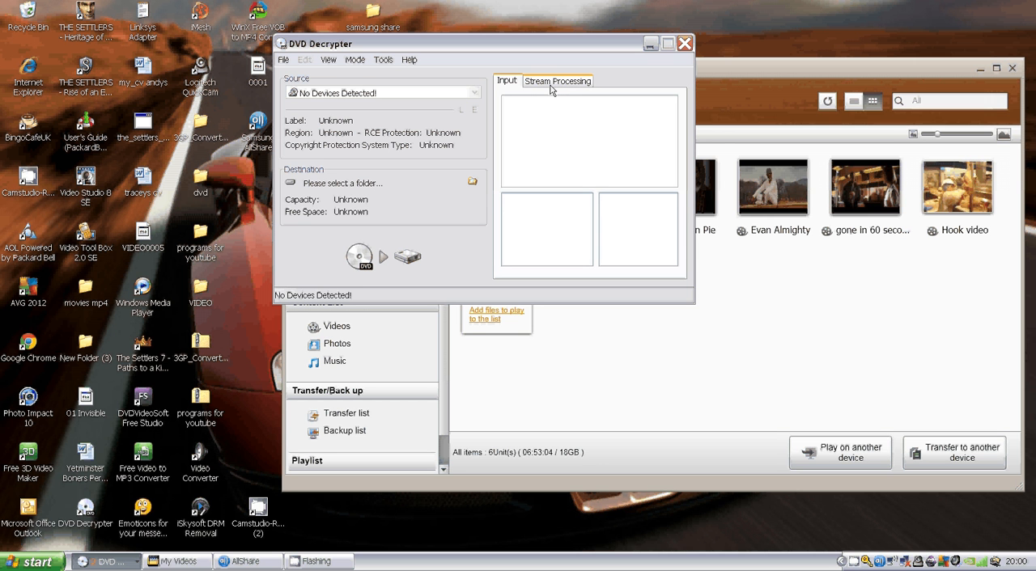
{"action": "left_click", "coordinate": [557, 80]}
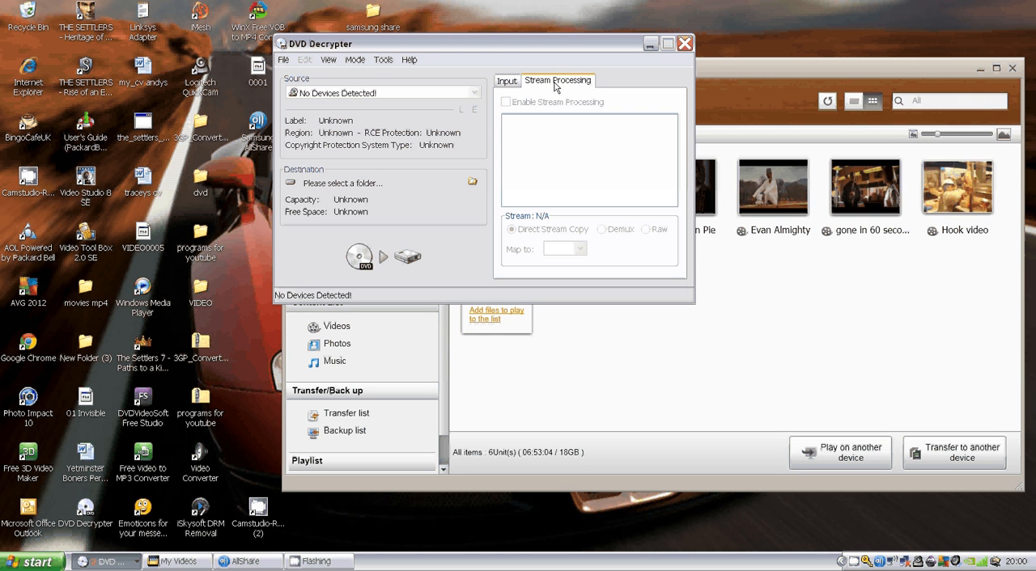
{"action": "mouse_move", "coordinate": [550, 109]}
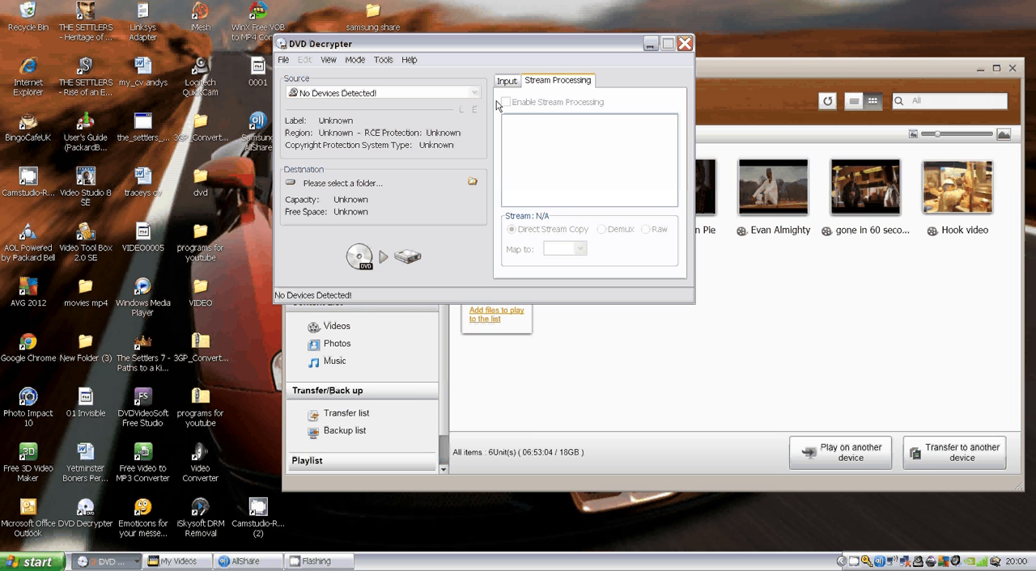
{"action": "mouse_move", "coordinate": [535, 250]}
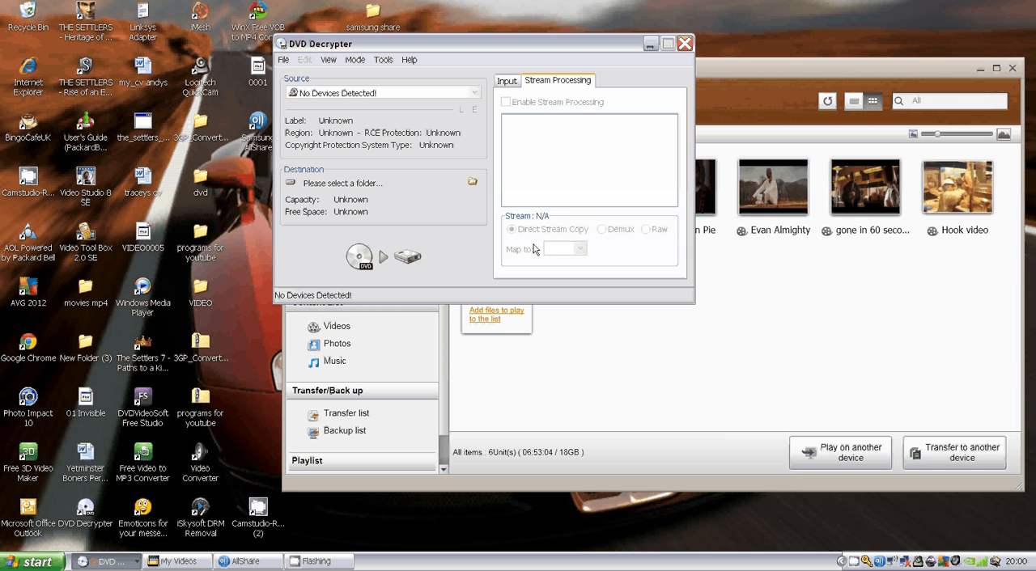
{"action": "mouse_move", "coordinate": [525, 200]}
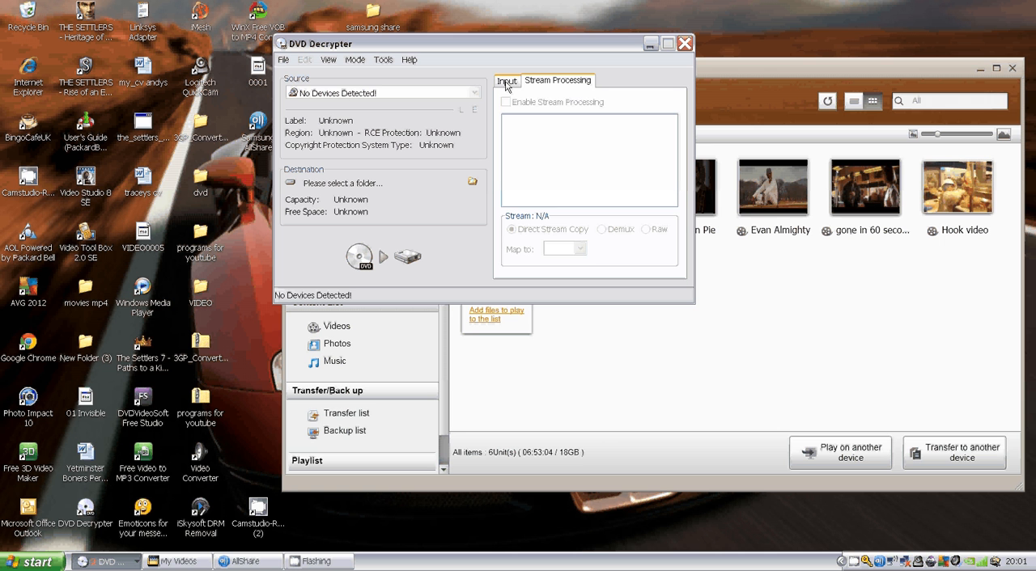
{"action": "left_click", "coordinate": [507, 81]}
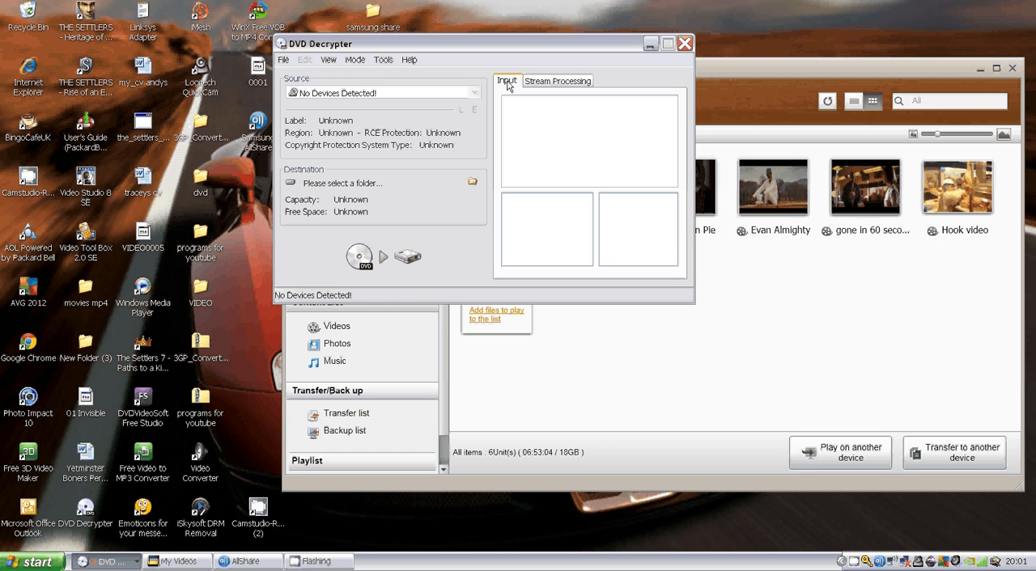
{"action": "mouse_move", "coordinate": [297, 176]}
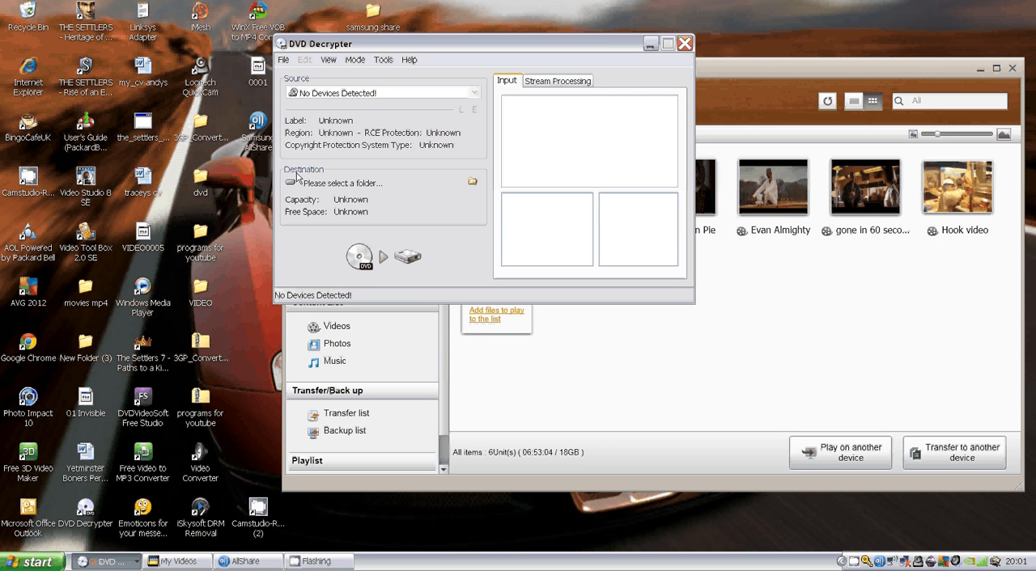
{"action": "mouse_move", "coordinate": [484, 186]}
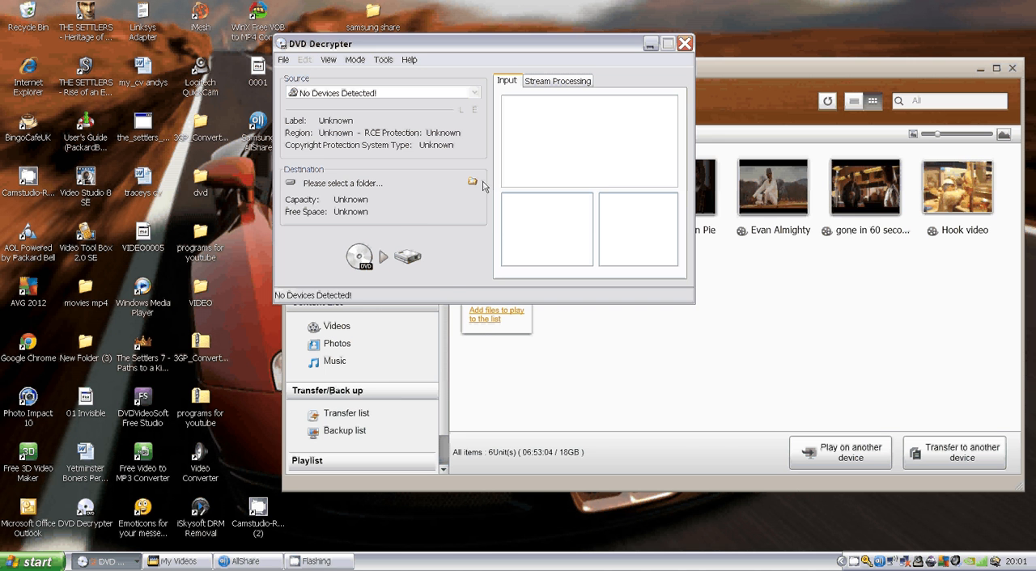
Step: Set the output destination to the Desktop folder and put the DVD Decrypter window away
{"action": "left_click", "coordinate": [473, 181]}
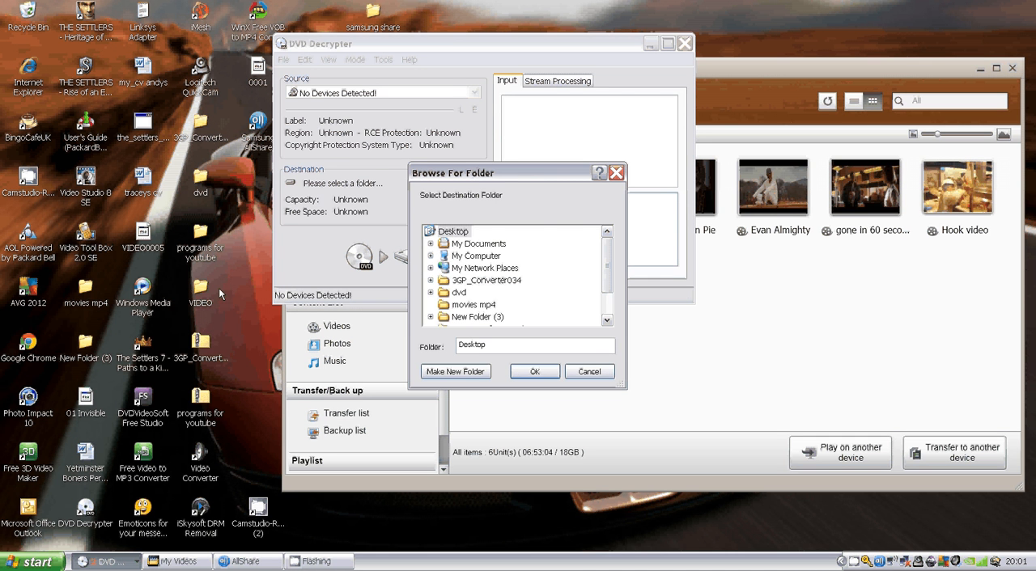
{"action": "mouse_move", "coordinate": [500, 165]}
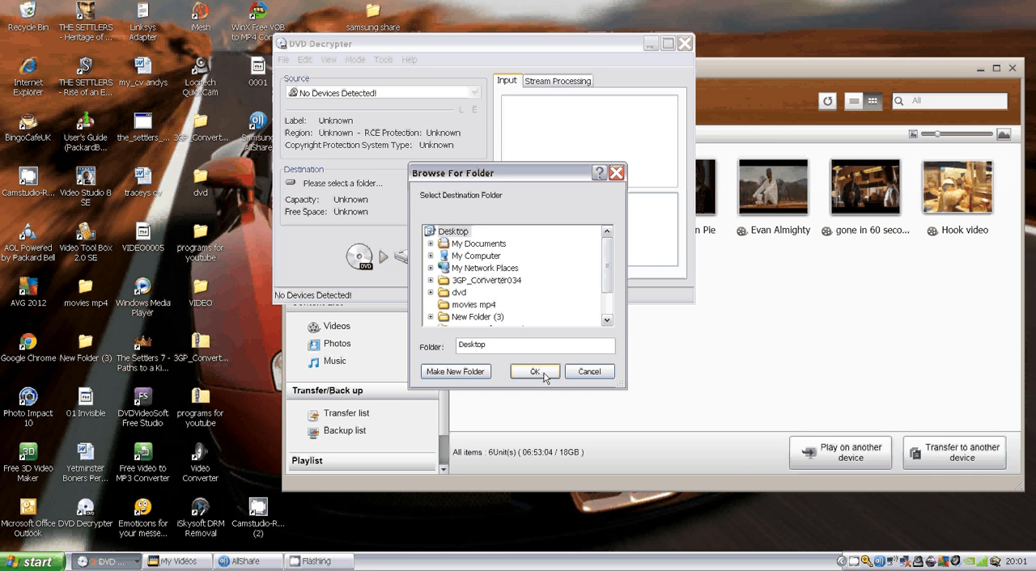
{"action": "left_click", "coordinate": [533, 371]}
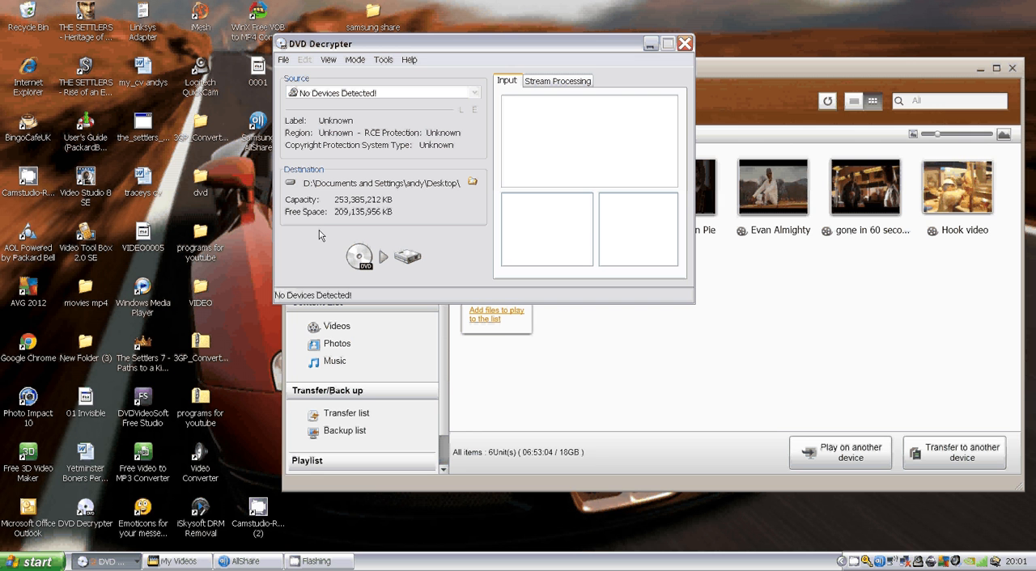
{"action": "mouse_move", "coordinate": [596, 45]}
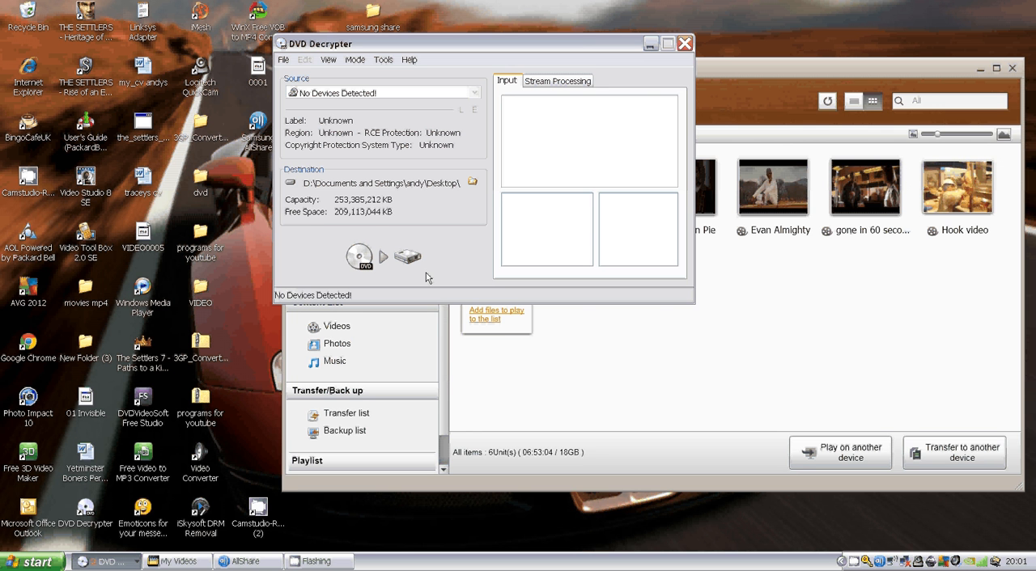
{"action": "mouse_move", "coordinate": [684, 43]}
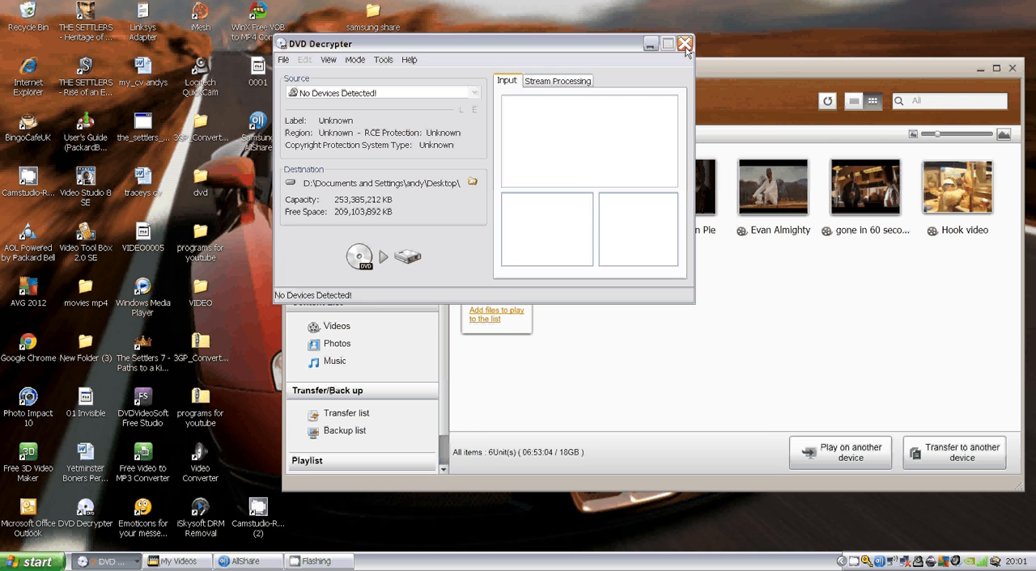
{"action": "left_click", "coordinate": [684, 44]}
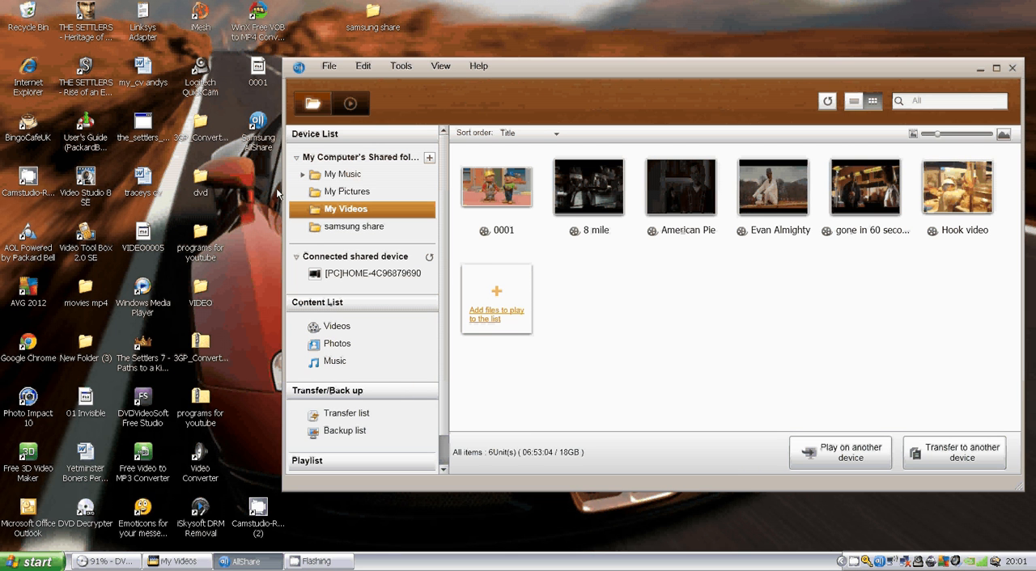
{"action": "mouse_move", "coordinate": [453, 24]}
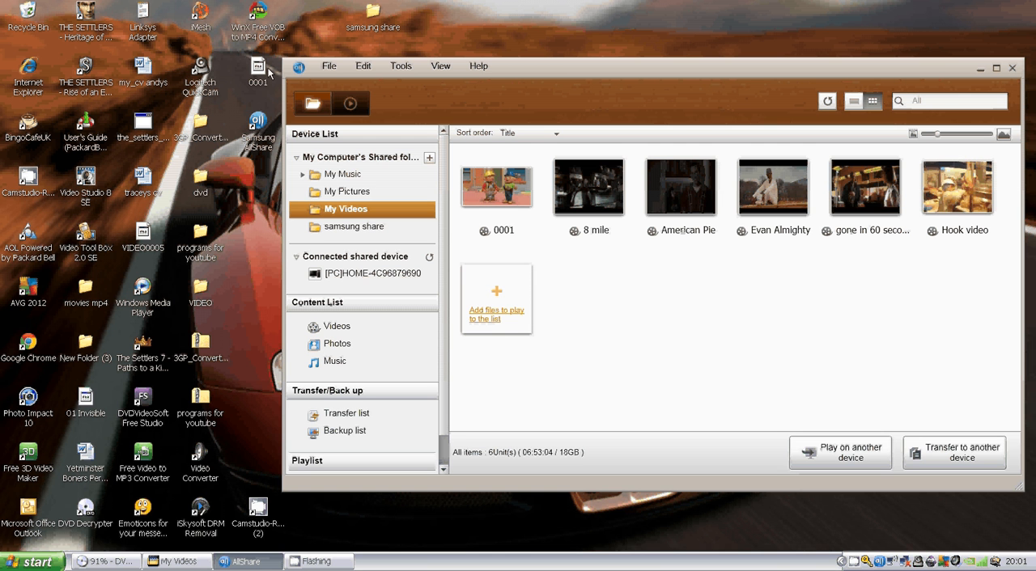
{"action": "mouse_move", "coordinate": [467, 26]}
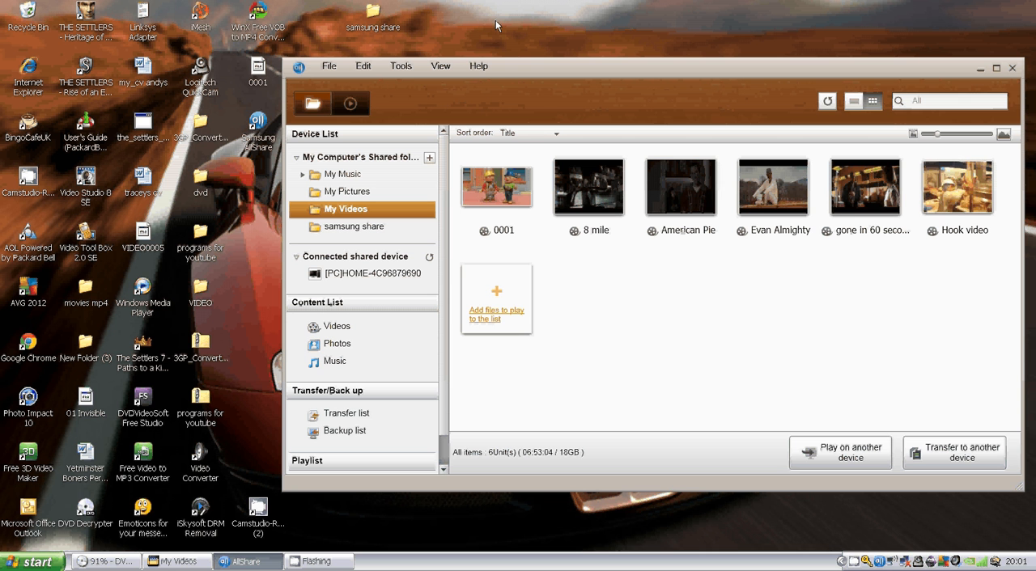
{"action": "mouse_move", "coordinate": [514, 87]}
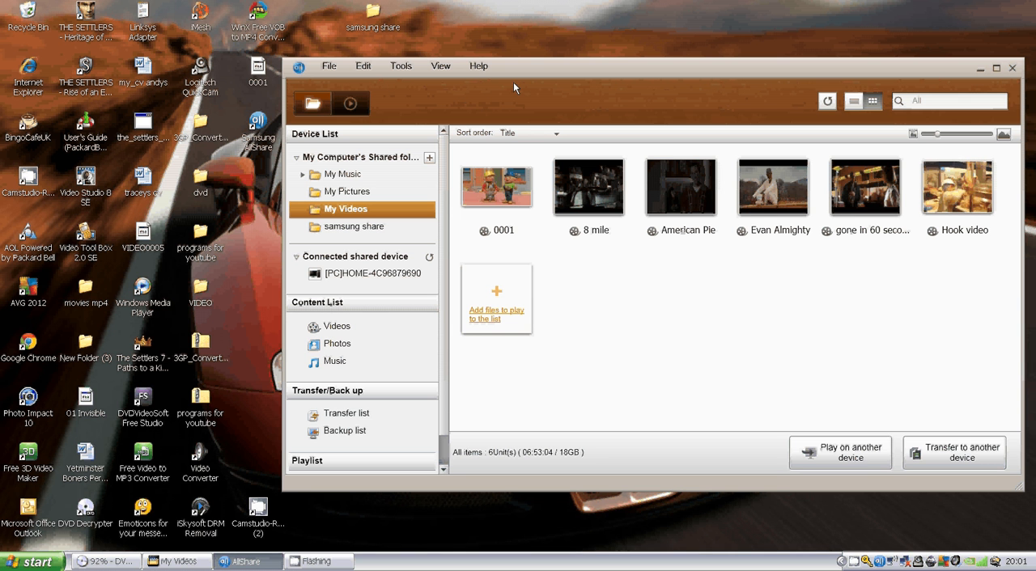
{"action": "mouse_move", "coordinate": [511, 9]}
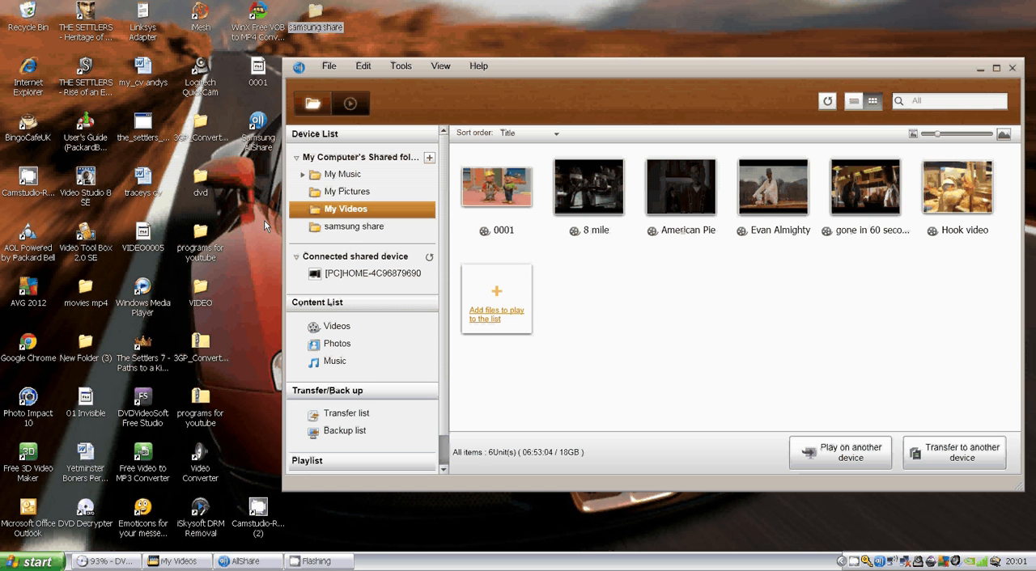
{"action": "mouse_move", "coordinate": [77, 506]}
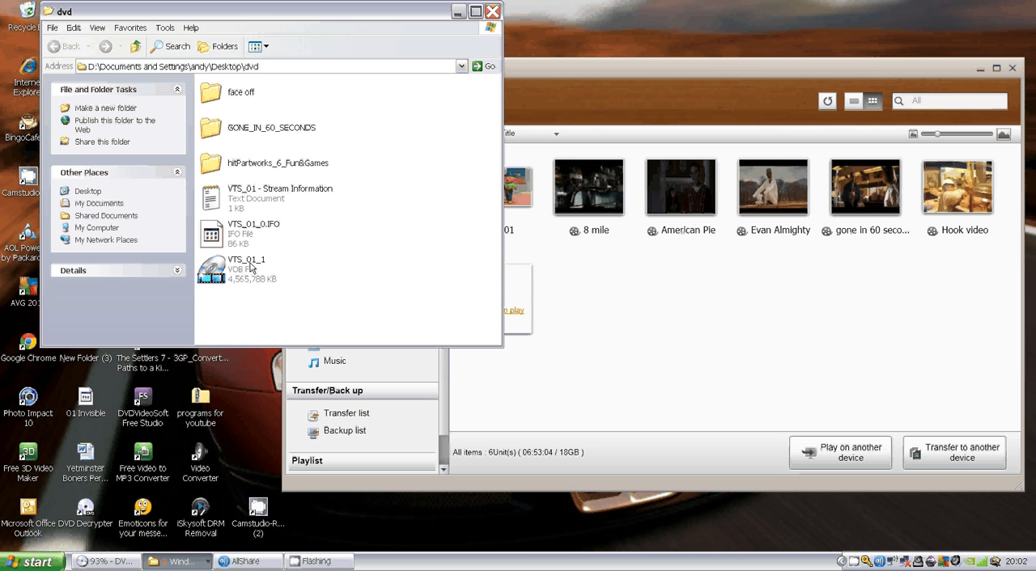
{"action": "mouse_move", "coordinate": [259, 267]}
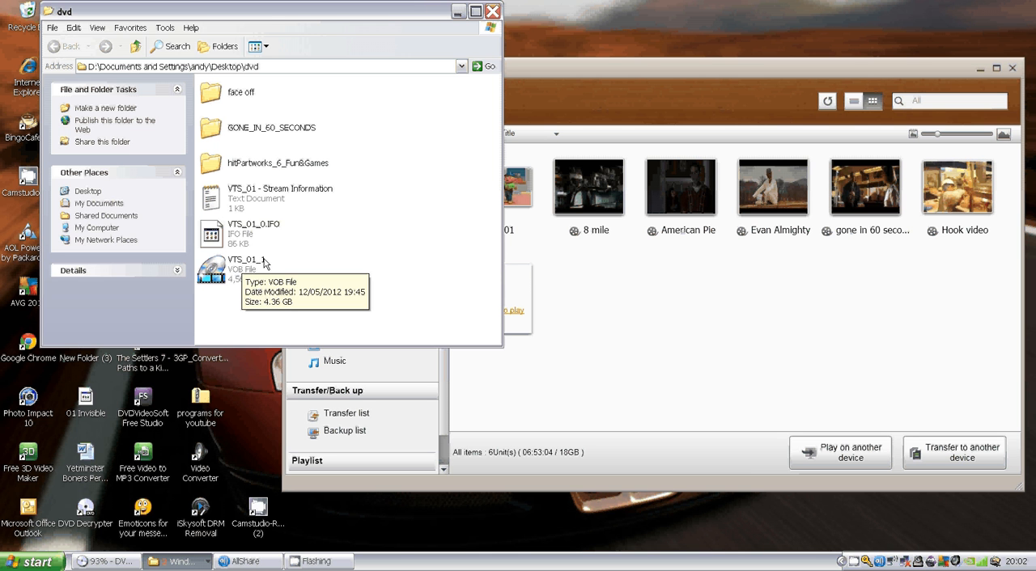
{"action": "mouse_move", "coordinate": [232, 279]}
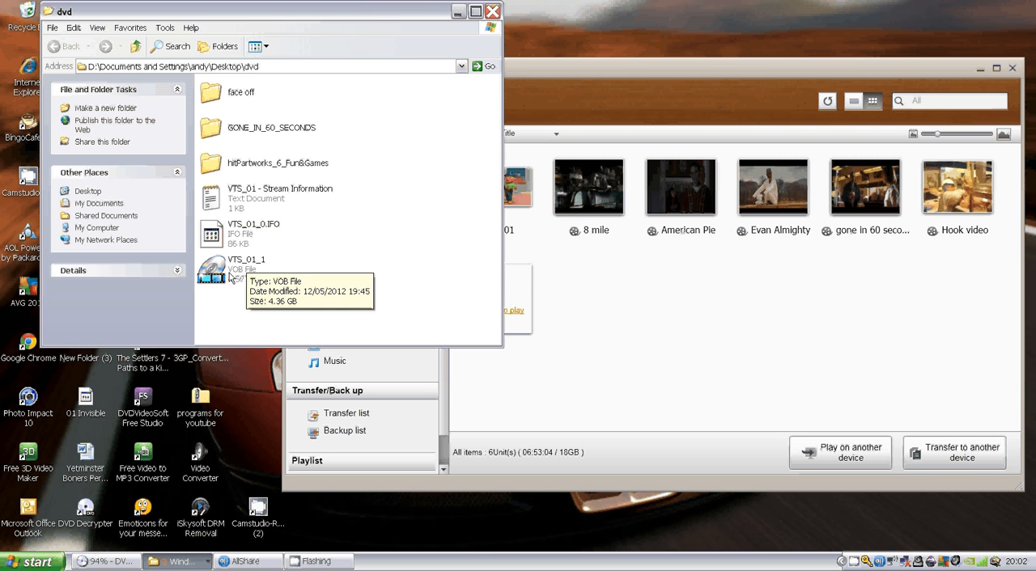
{"action": "right_click", "coordinate": [234, 268]}
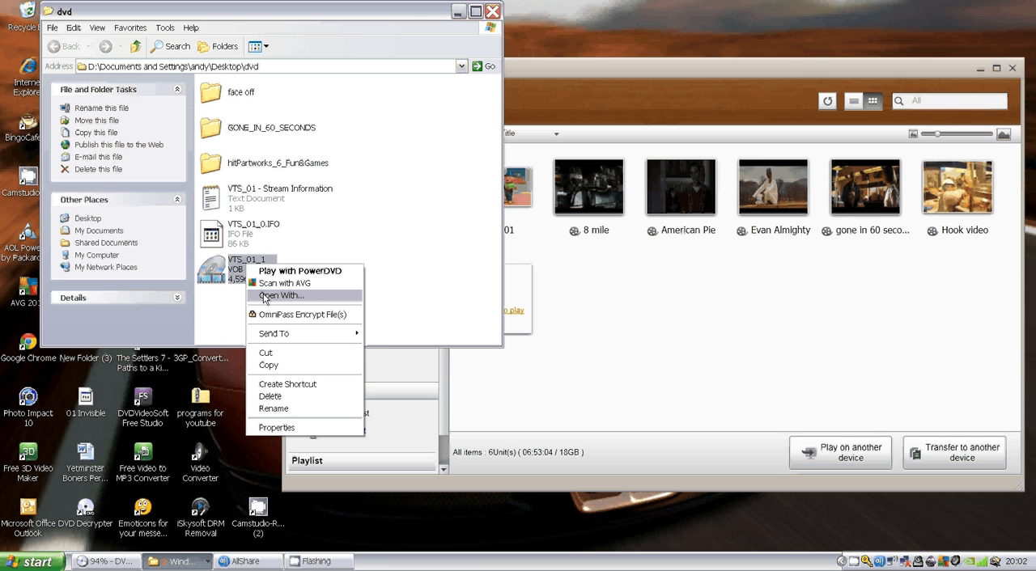
{"action": "mouse_move", "coordinate": [284, 408]}
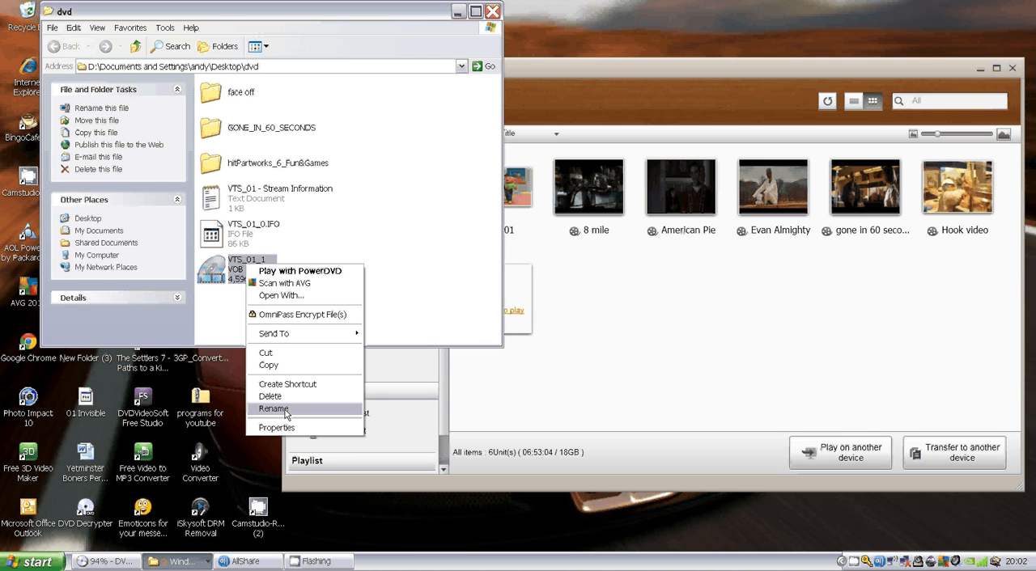
{"action": "left_click", "coordinate": [427, 329]}
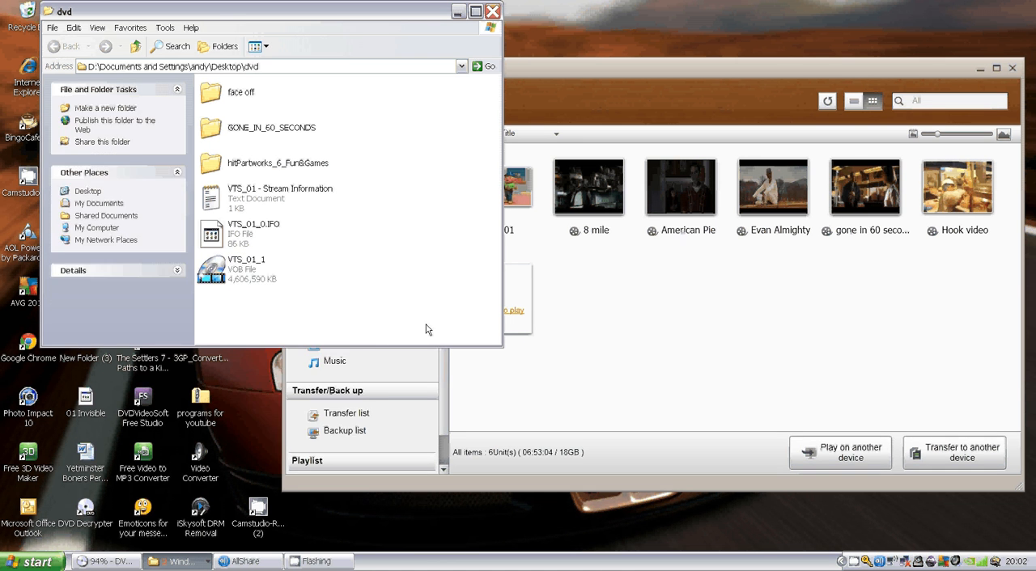
{"action": "mouse_move", "coordinate": [297, 291]}
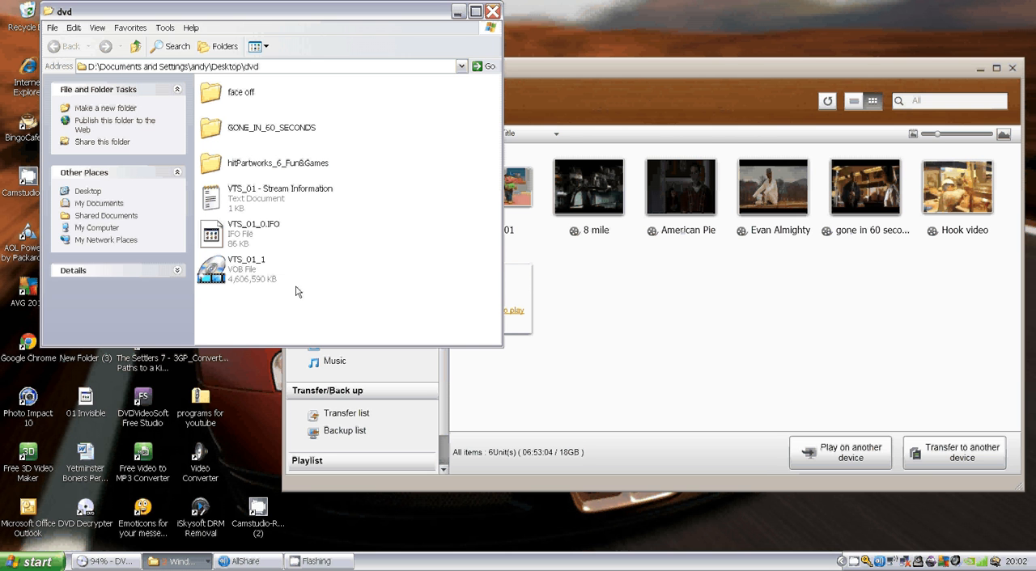
{"action": "mouse_move", "coordinate": [236, 258]}
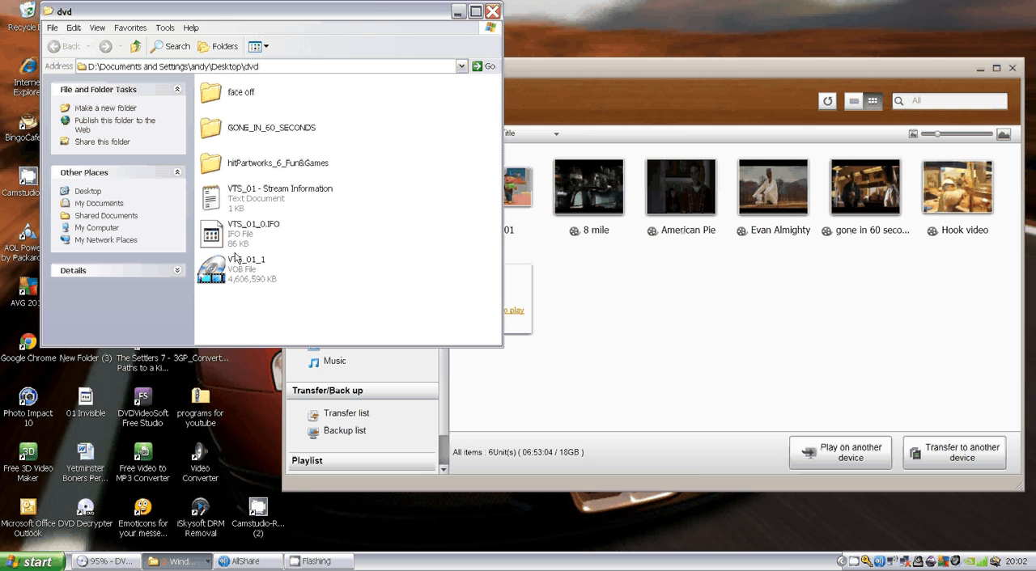
{"action": "mouse_move", "coordinate": [229, 275]}
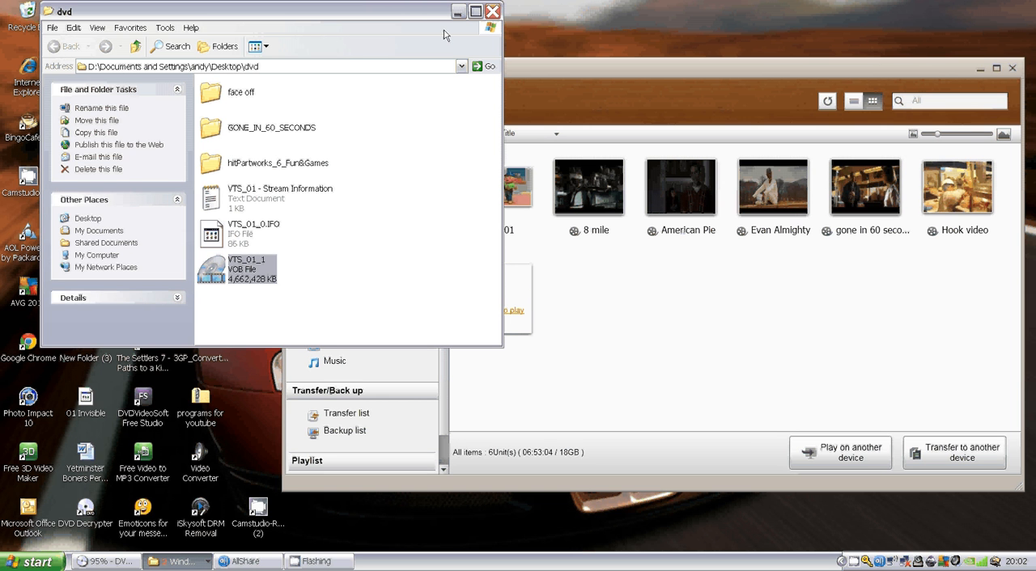
{"action": "left_click", "coordinate": [492, 10]}
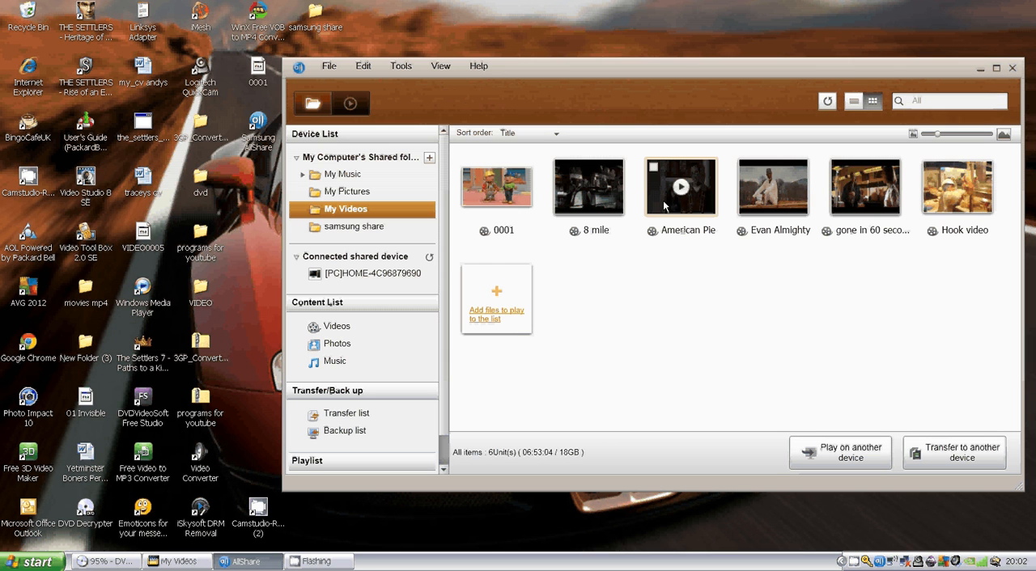
{"action": "mouse_move", "coordinate": [958, 187]}
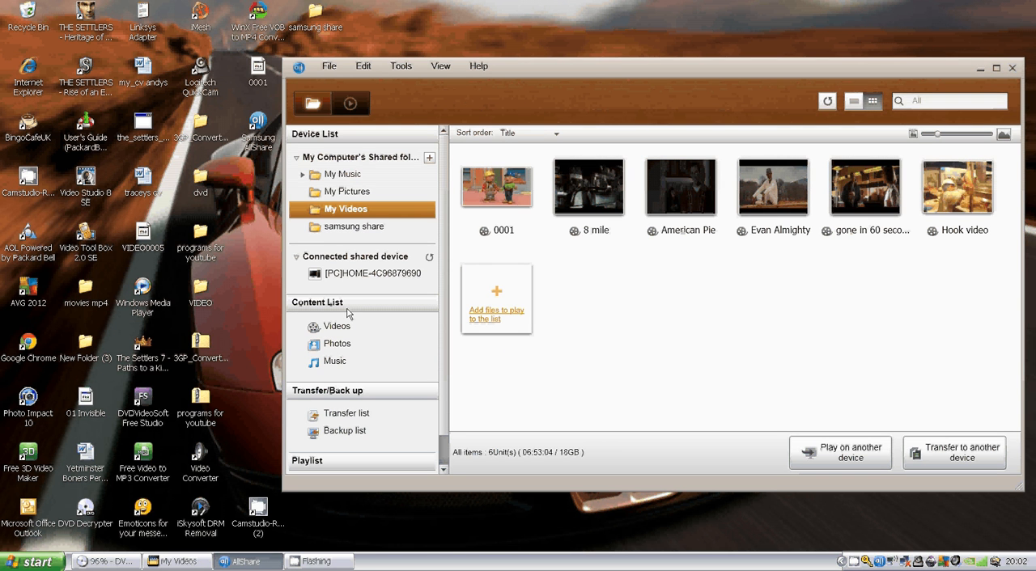
{"action": "mouse_move", "coordinate": [668, 302]}
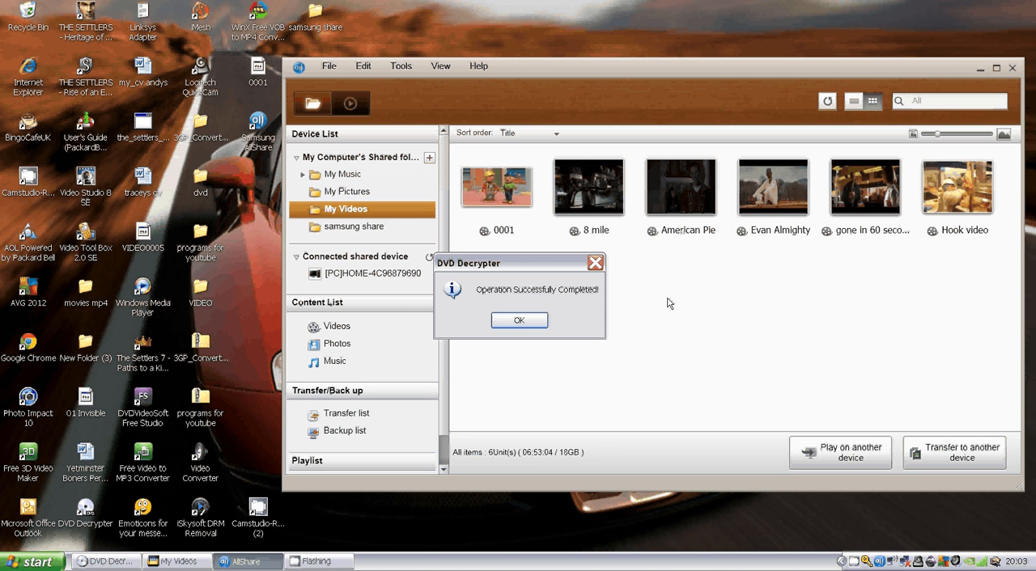
{"action": "mouse_move", "coordinate": [472, 392]}
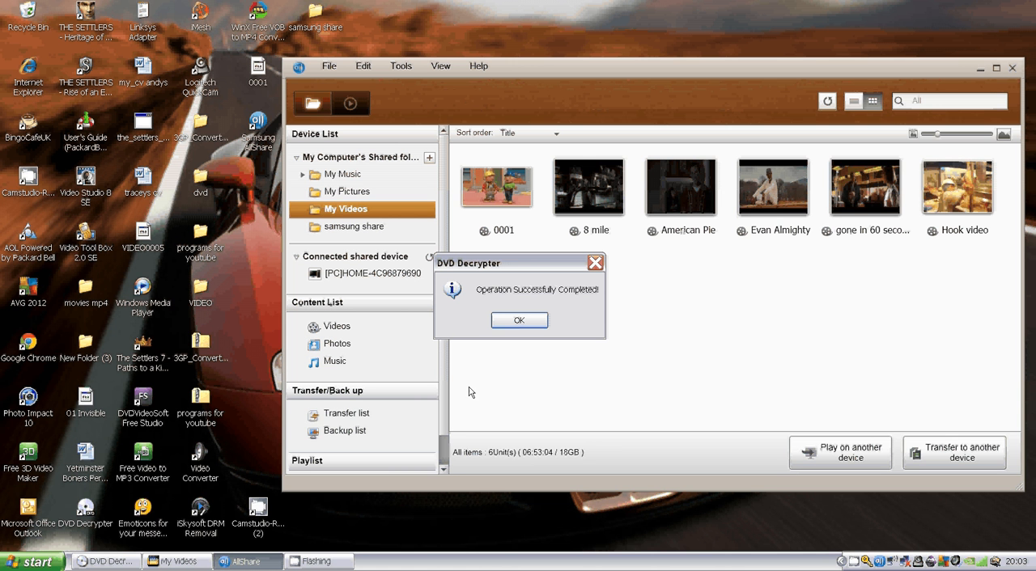
{"action": "mouse_move", "coordinate": [572, 301]}
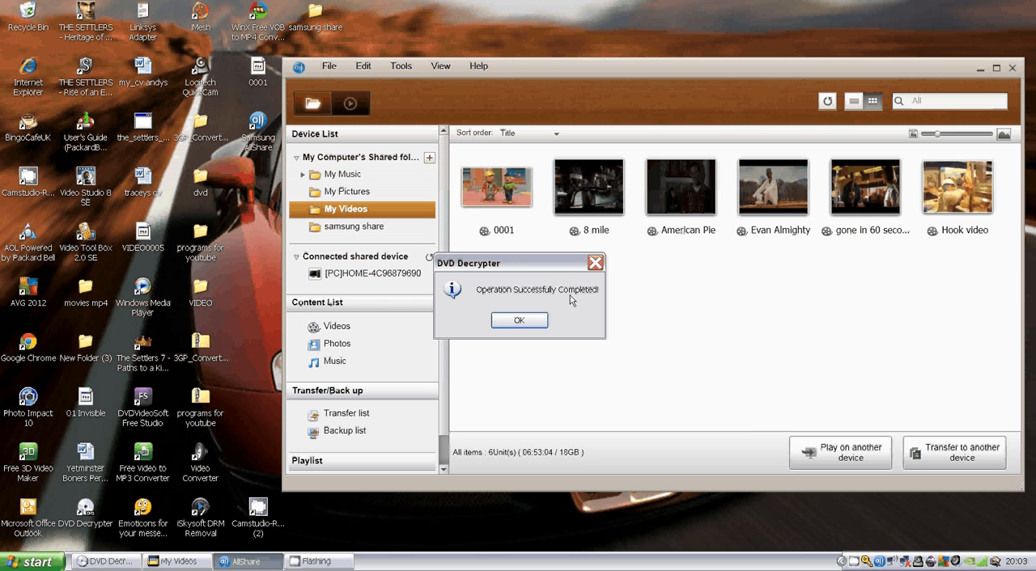
Step: Dismiss the 'Operation Successfully Completed!' decryption message
{"action": "left_click", "coordinate": [519, 321]}
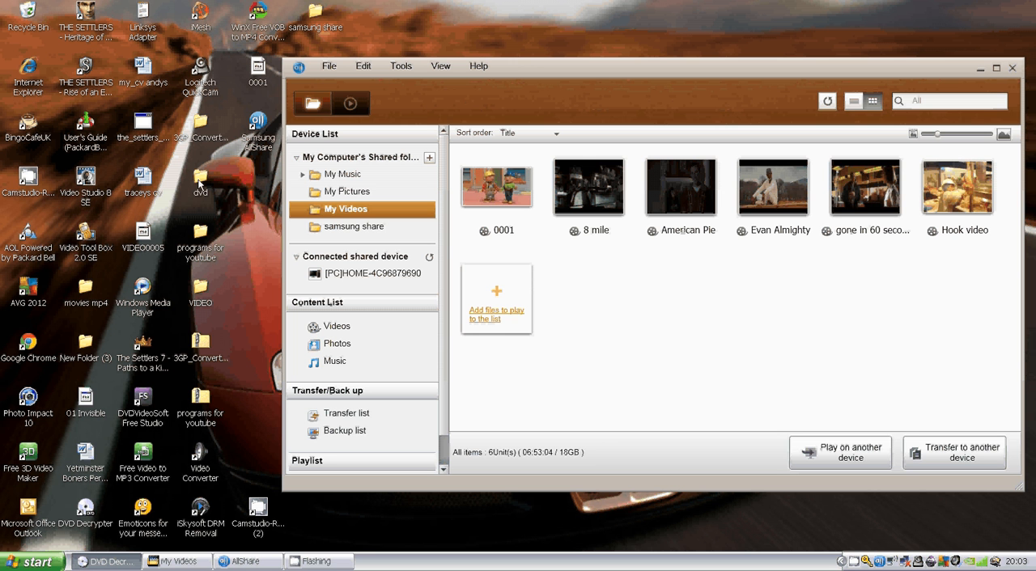
{"action": "mouse_move", "coordinate": [249, 214]}
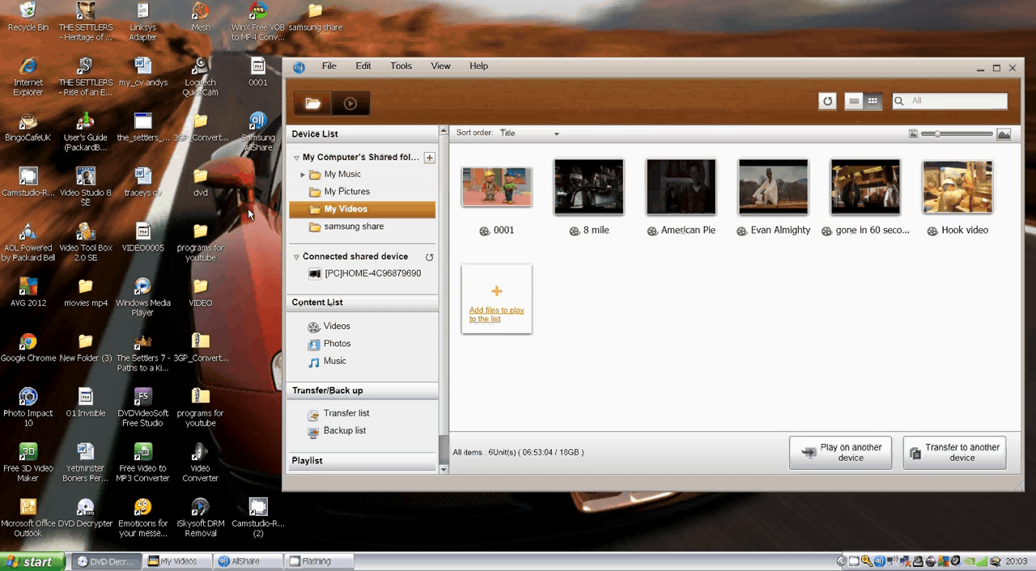
{"action": "mouse_move", "coordinate": [306, 248]}
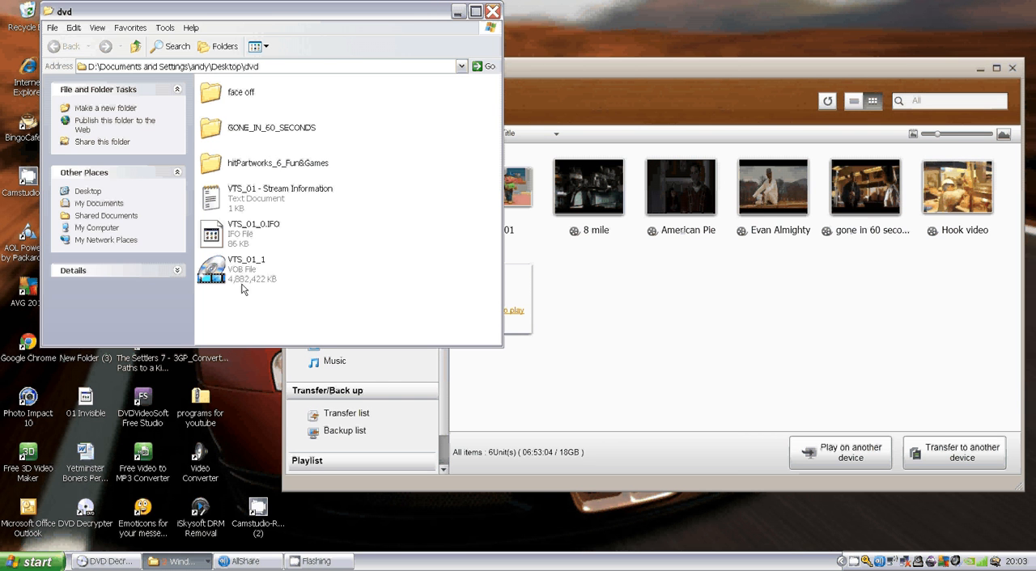
{"action": "left_click", "coordinate": [246, 264]}
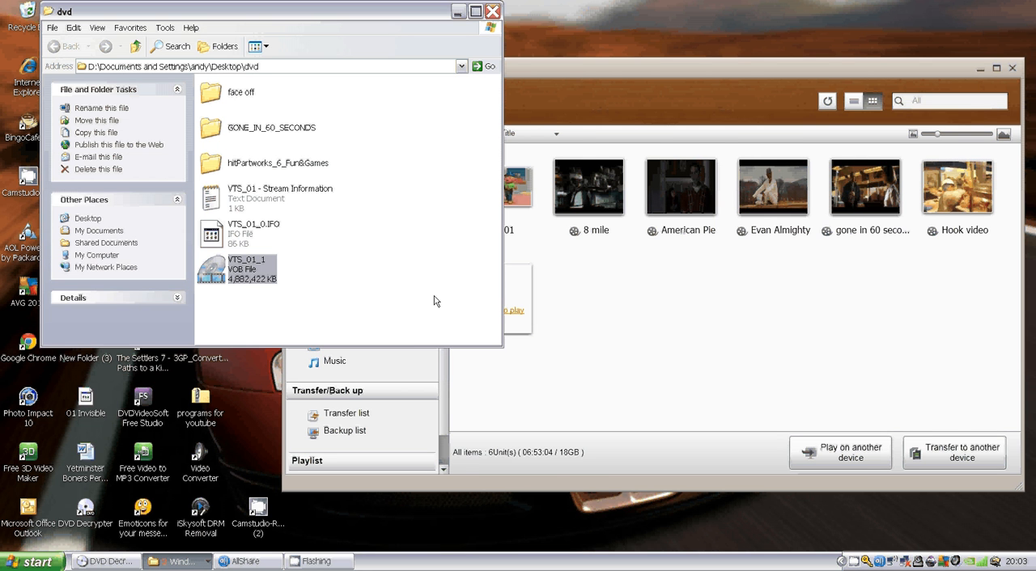
{"action": "double_click", "coordinate": [211, 269]}
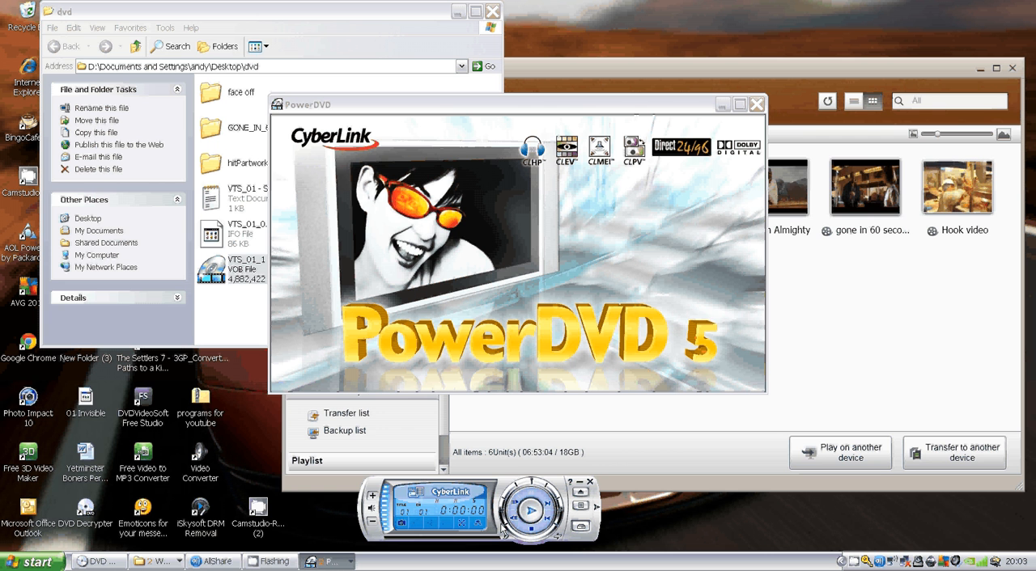
{"action": "mouse_move", "coordinate": [572, 323]}
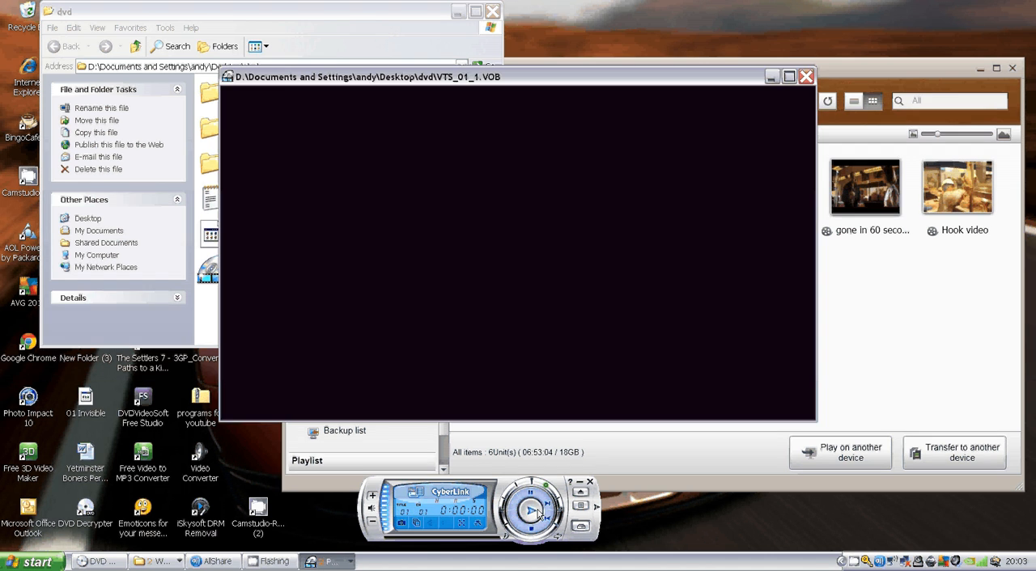
{"action": "left_click", "coordinate": [531, 510]}
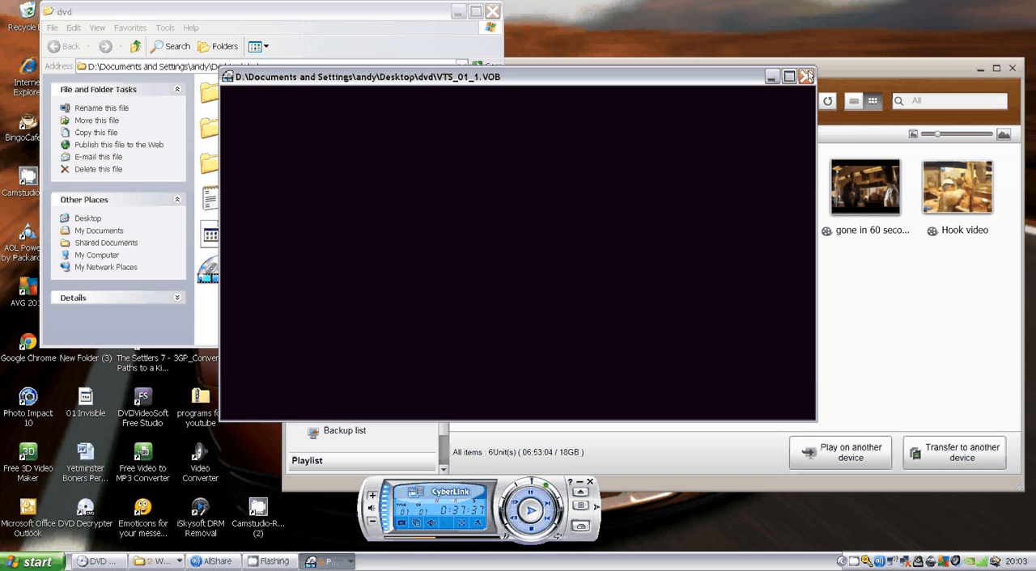
{"action": "left_click", "coordinate": [807, 76]}
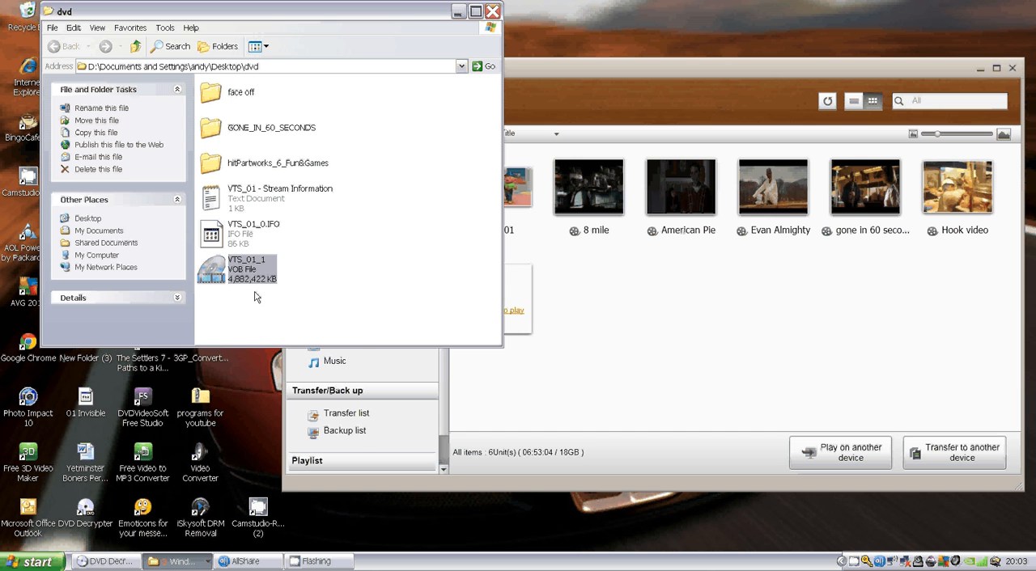
Step: Rename VTS_01_1 to 'Taken', move it into AllShare My Videos, and close the dvd folder
{"action": "right_click", "coordinate": [235, 269]}
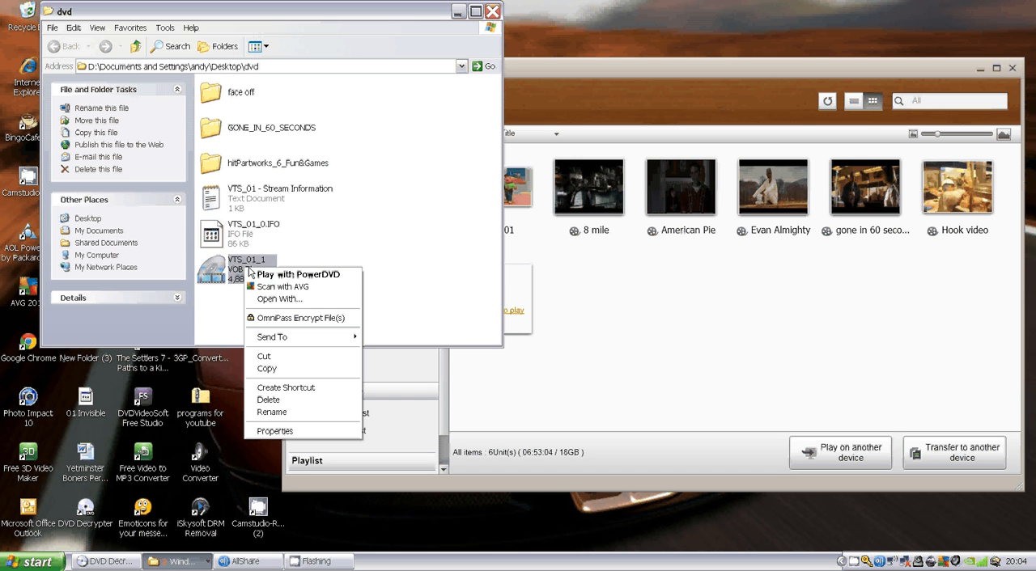
{"action": "mouse_move", "coordinate": [318, 280]}
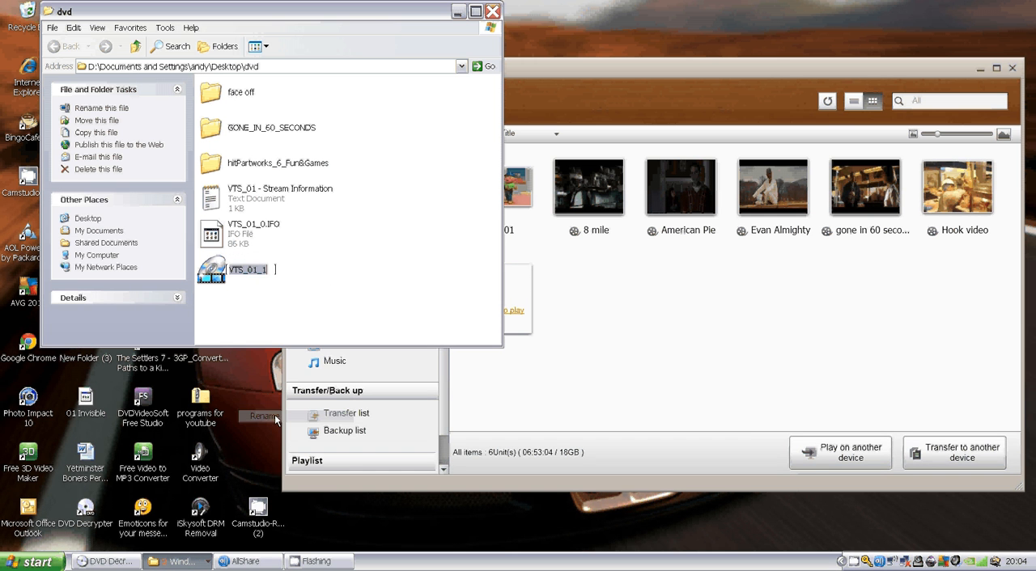
{"action": "type", "text": "Taken"}
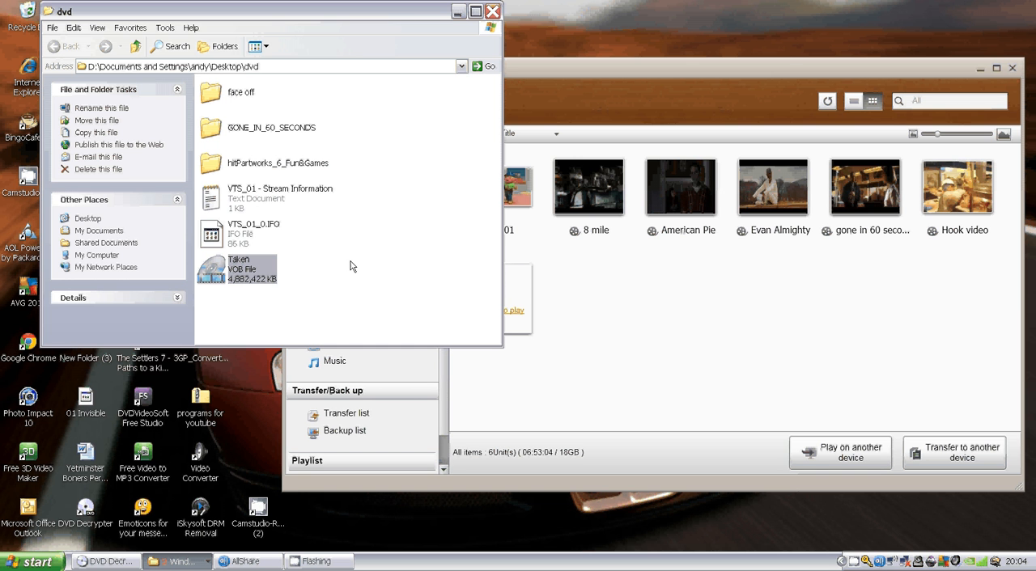
{"action": "mouse_move", "coordinate": [654, 319]}
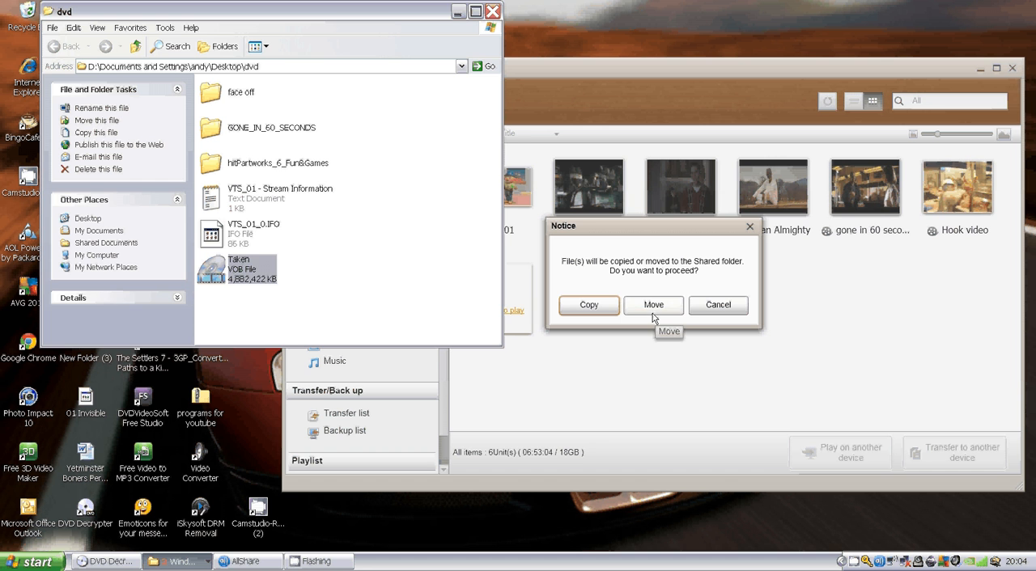
{"action": "left_click", "coordinate": [653, 305]}
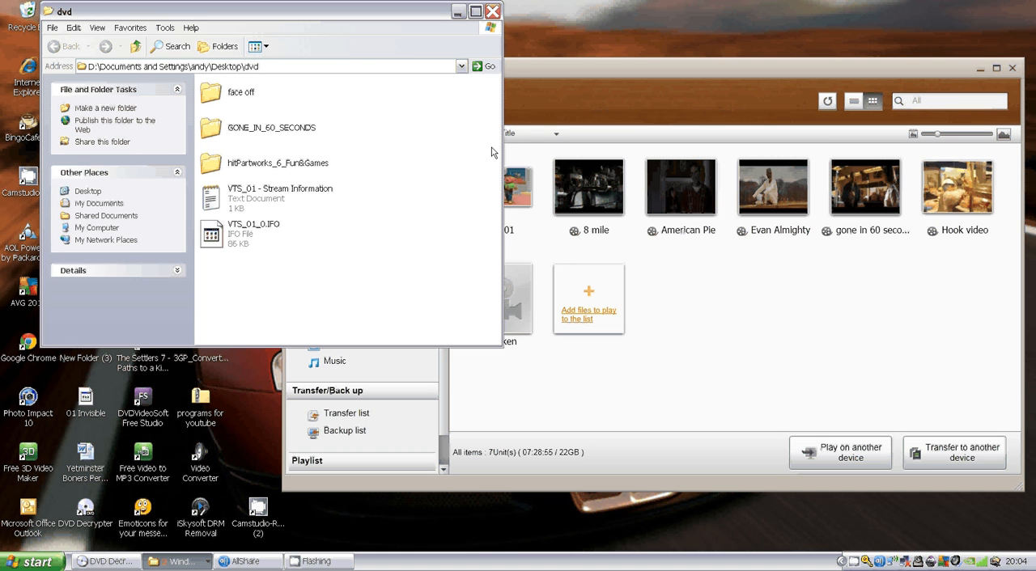
{"action": "left_click", "coordinate": [492, 11]}
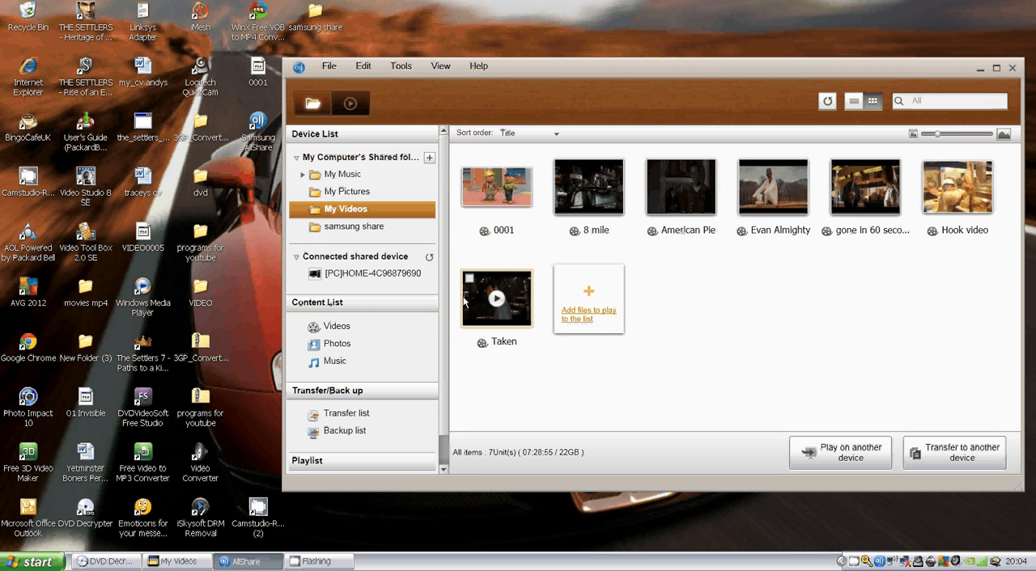
{"action": "mouse_move", "coordinate": [773, 186]}
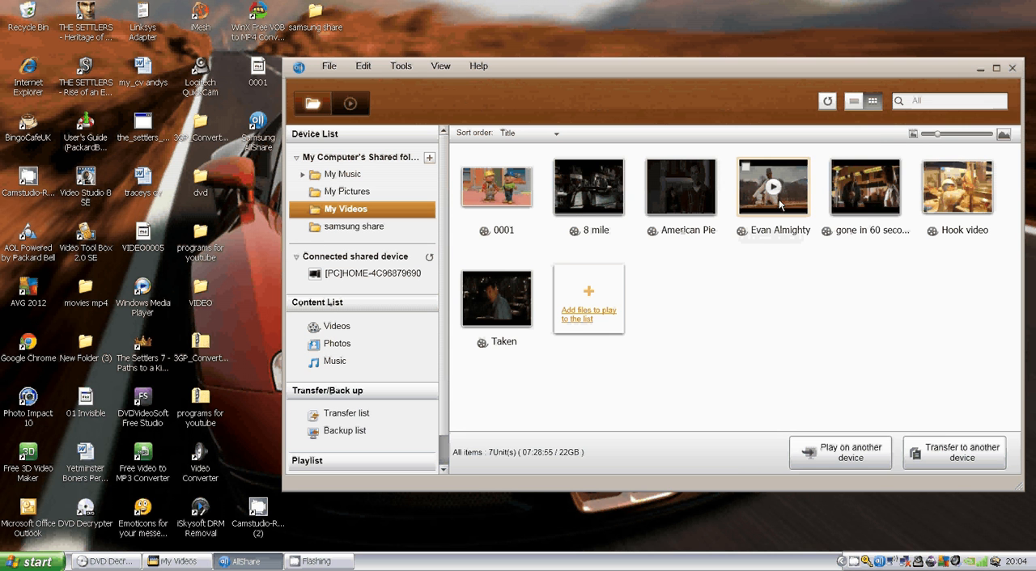
{"action": "mouse_move", "coordinate": [865, 187]}
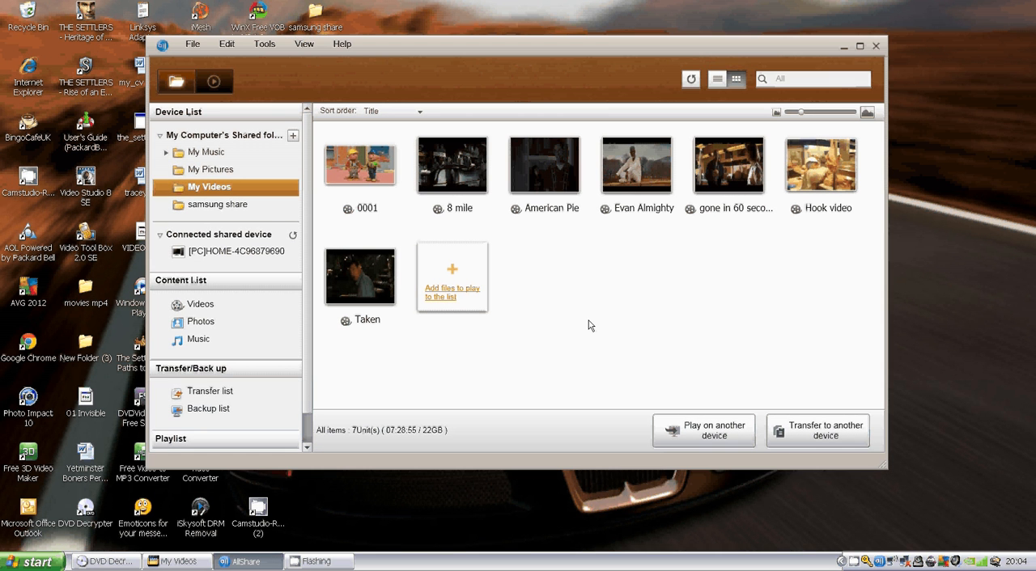
{"action": "mouse_move", "coordinate": [777, 281]}
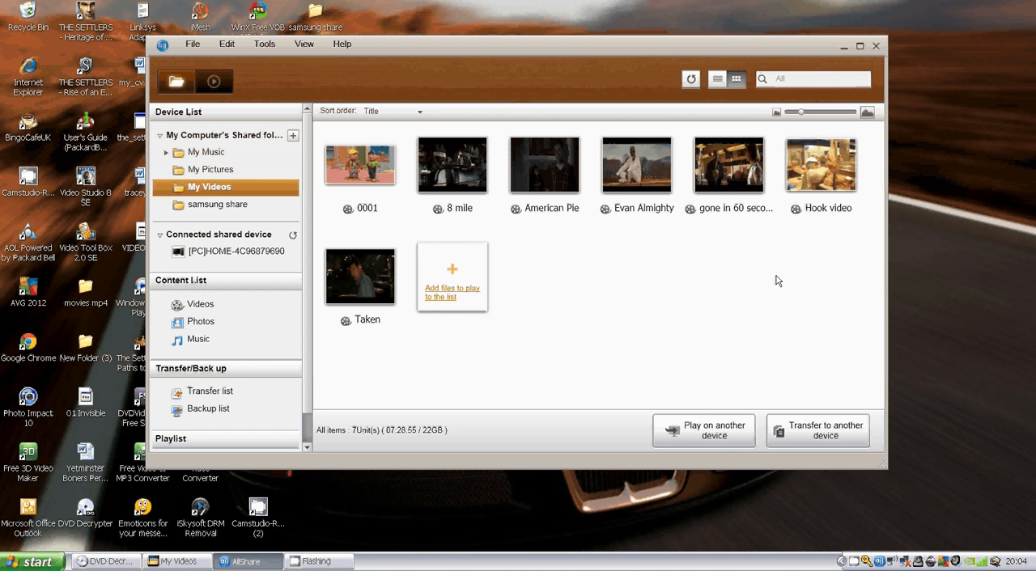
{"action": "mouse_move", "coordinate": [610, 307]}
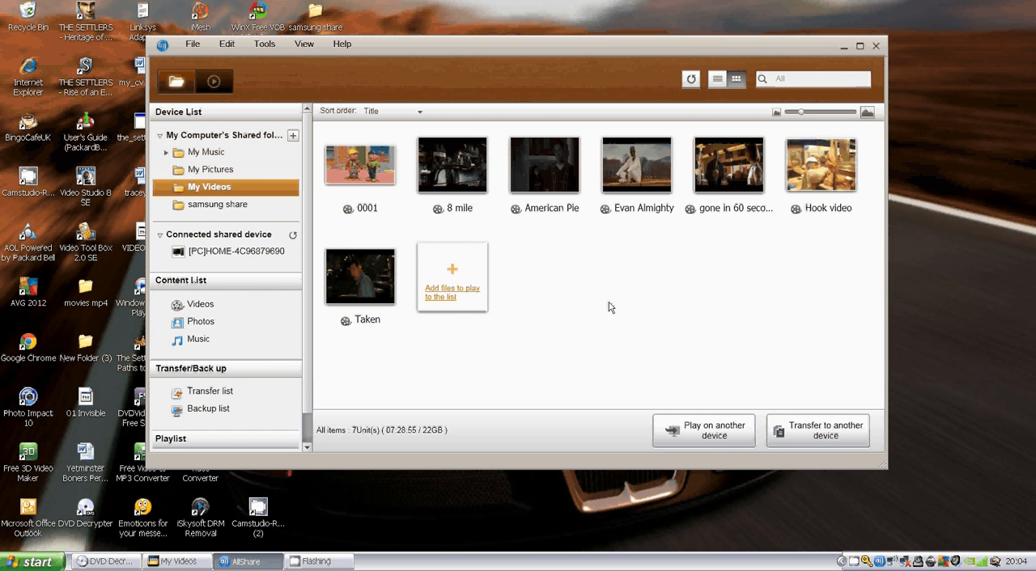
{"action": "mouse_move", "coordinate": [502, 350]}
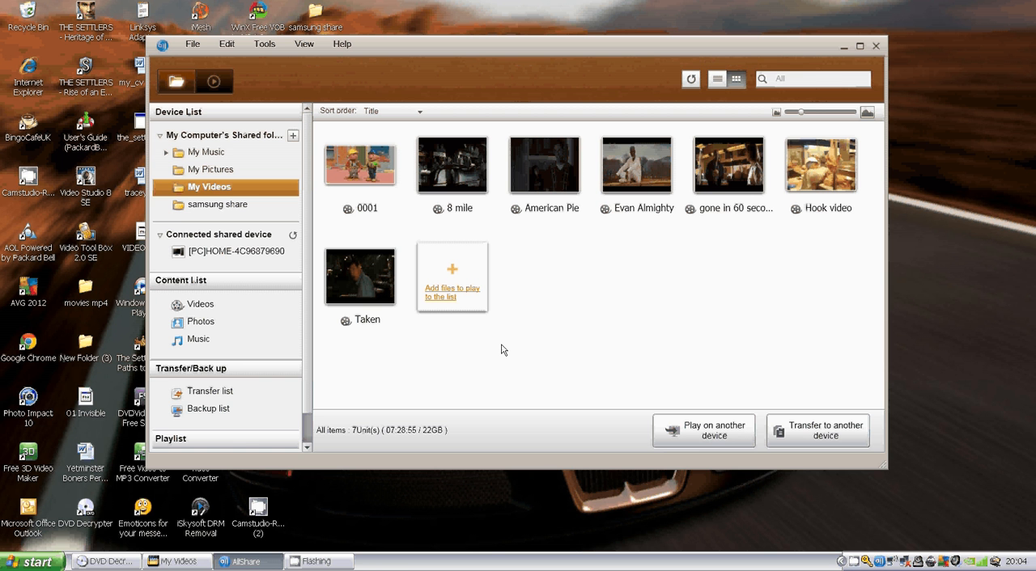
{"action": "mouse_move", "coordinate": [441, 284]}
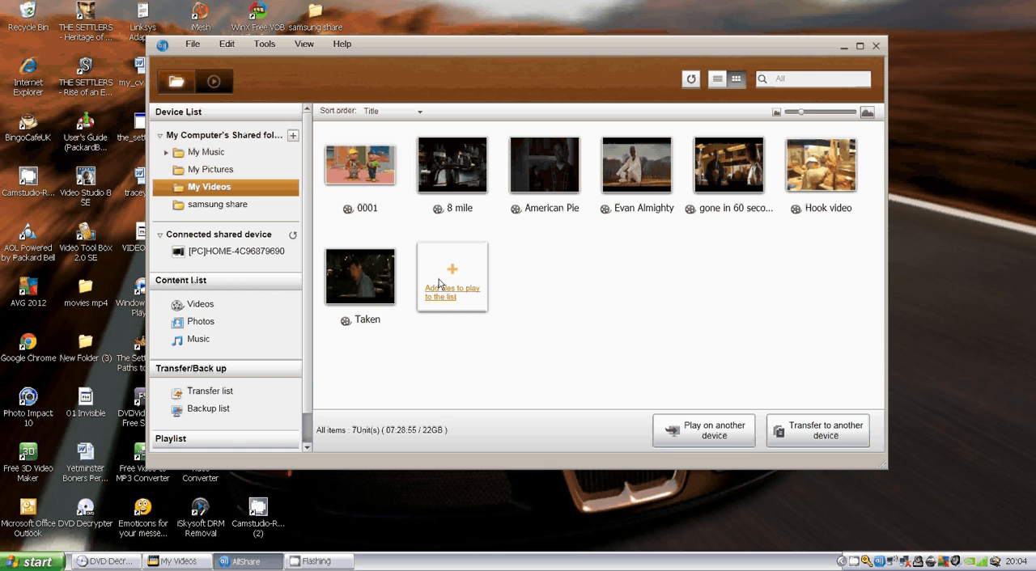
{"action": "mouse_move", "coordinate": [473, 343]}
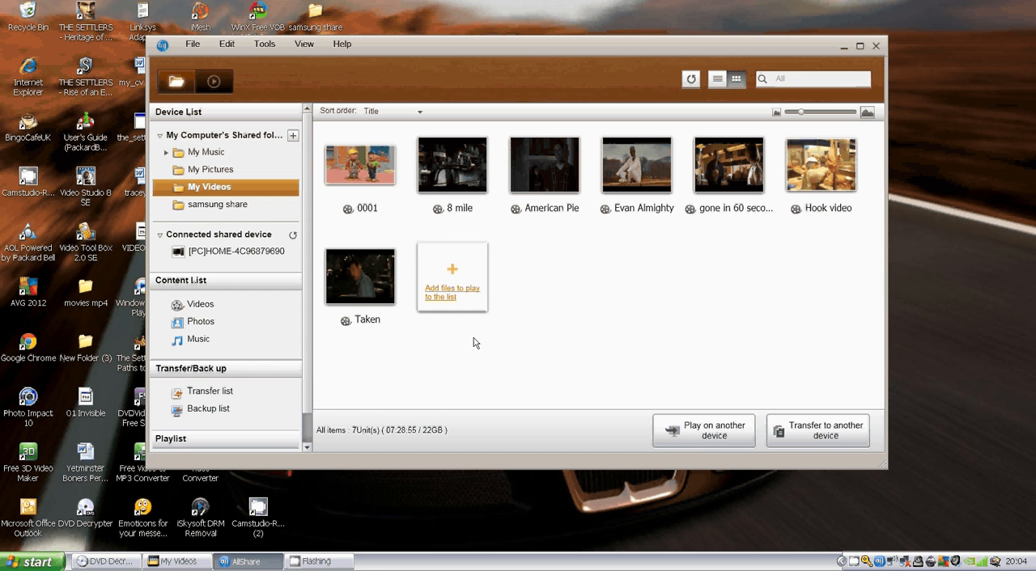
{"action": "mouse_move", "coordinate": [873, 338]}
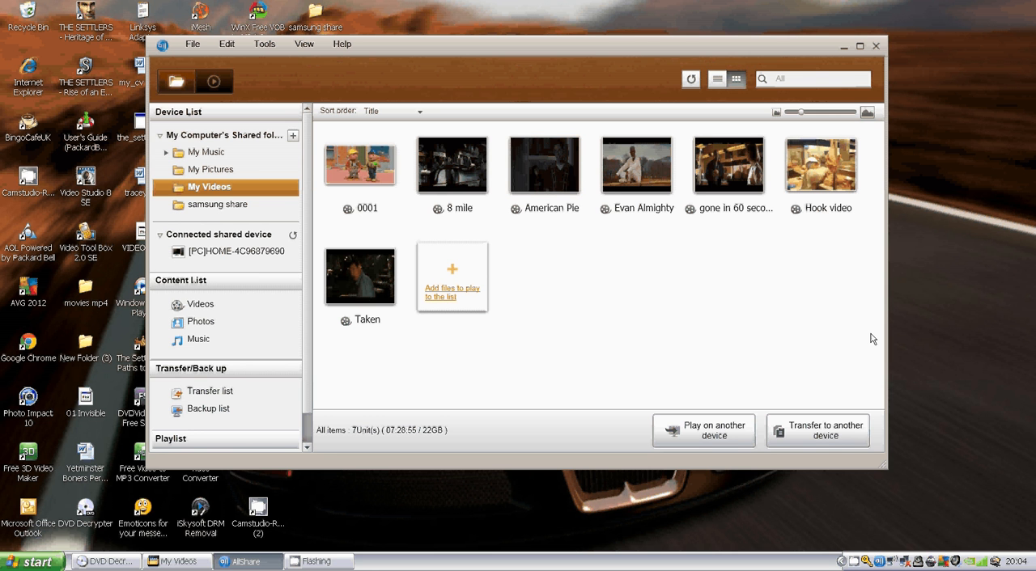
{"action": "mouse_move", "coordinate": [782, 261]}
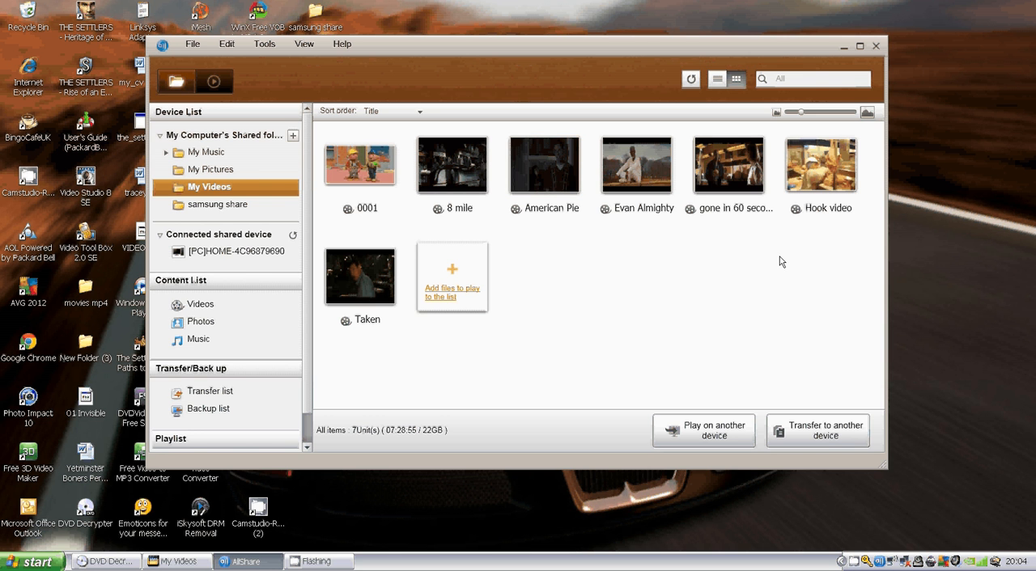
{"action": "mouse_move", "coordinate": [737, 396]}
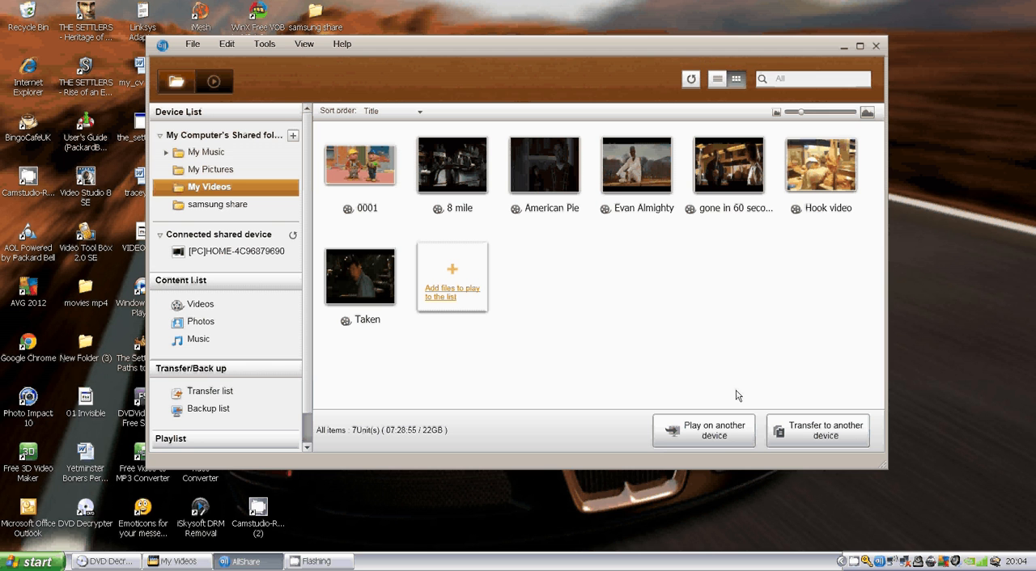